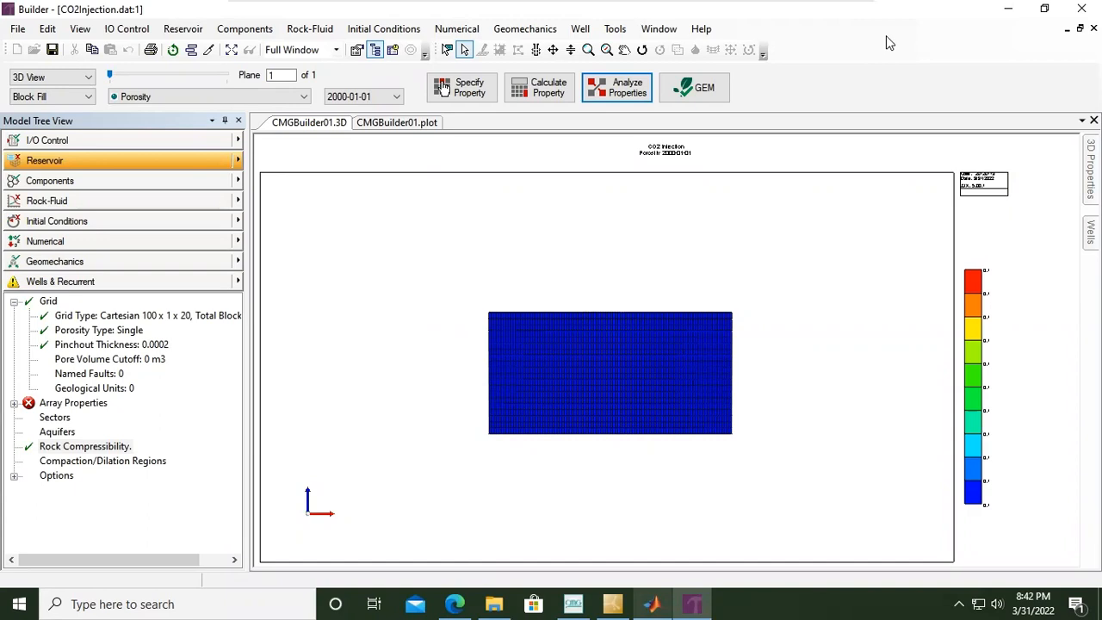
{"action": "mouse_move", "coordinate": [784, 322]}
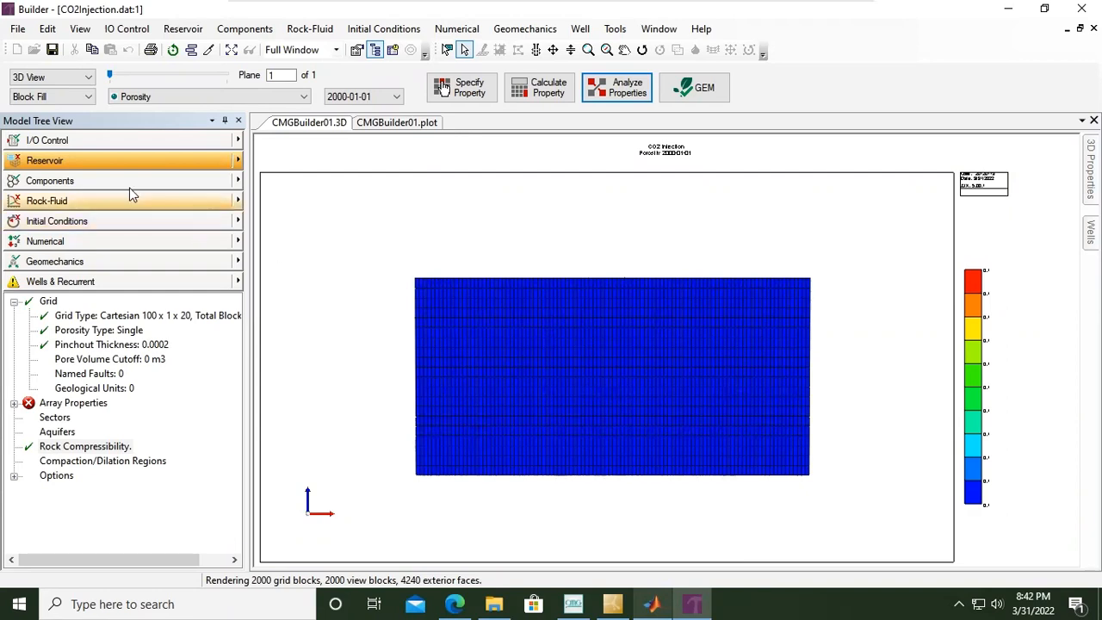
{"action": "mouse_move", "coordinate": [107, 175]}
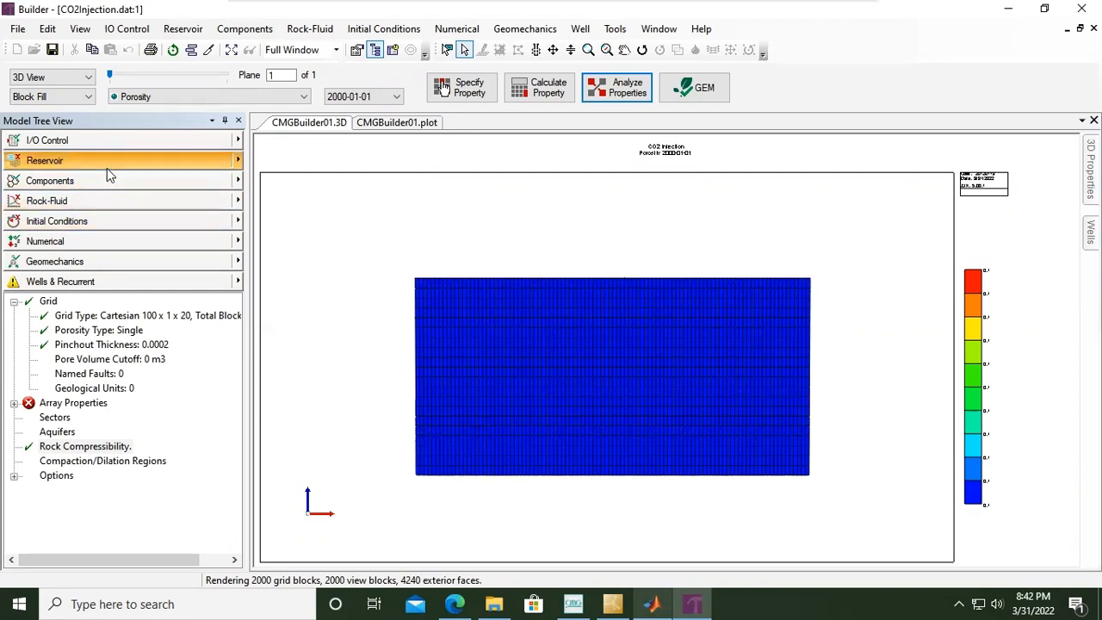
{"action": "mouse_move", "coordinate": [85, 192]}
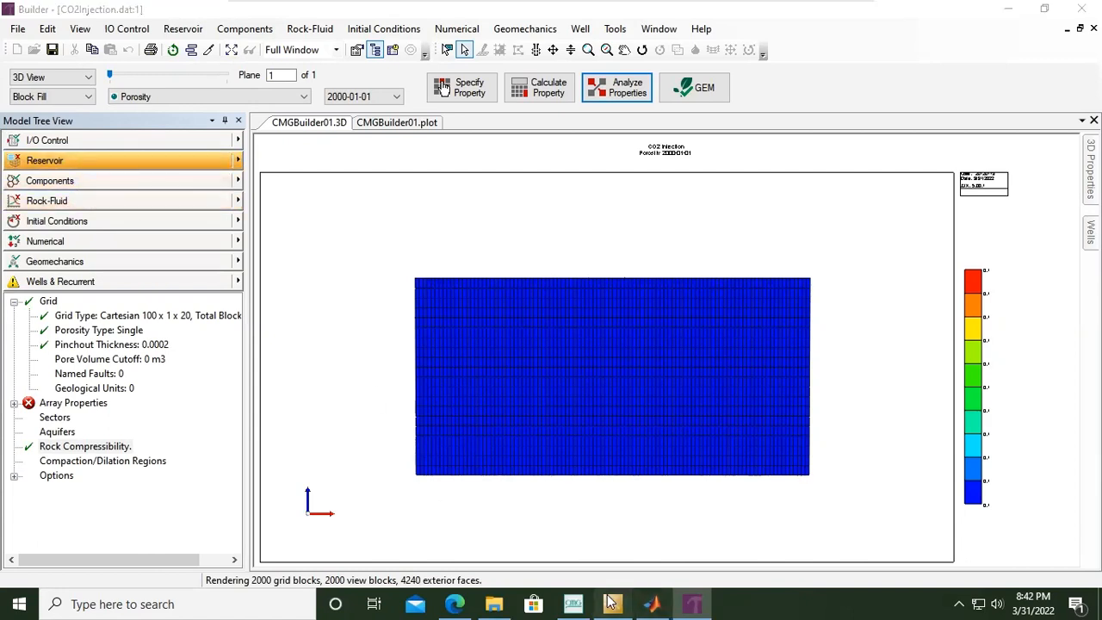
Return to the reservoir model and list the Rock-Fluid section's commands
{"action": "left_click", "coordinate": [573, 603]}
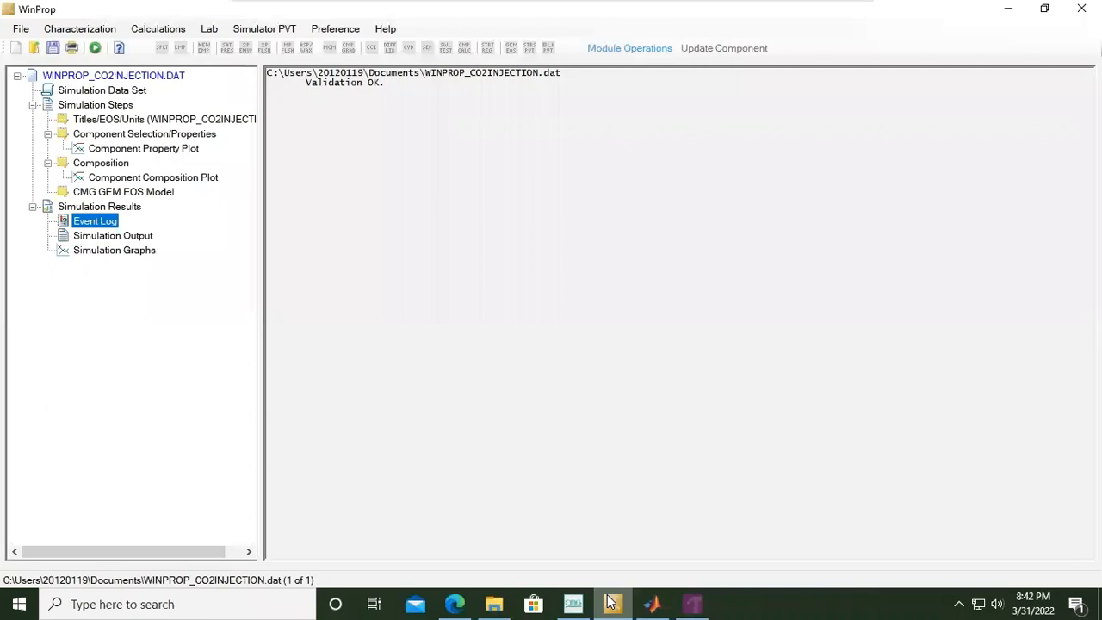
{"action": "left_click", "coordinate": [612, 603]}
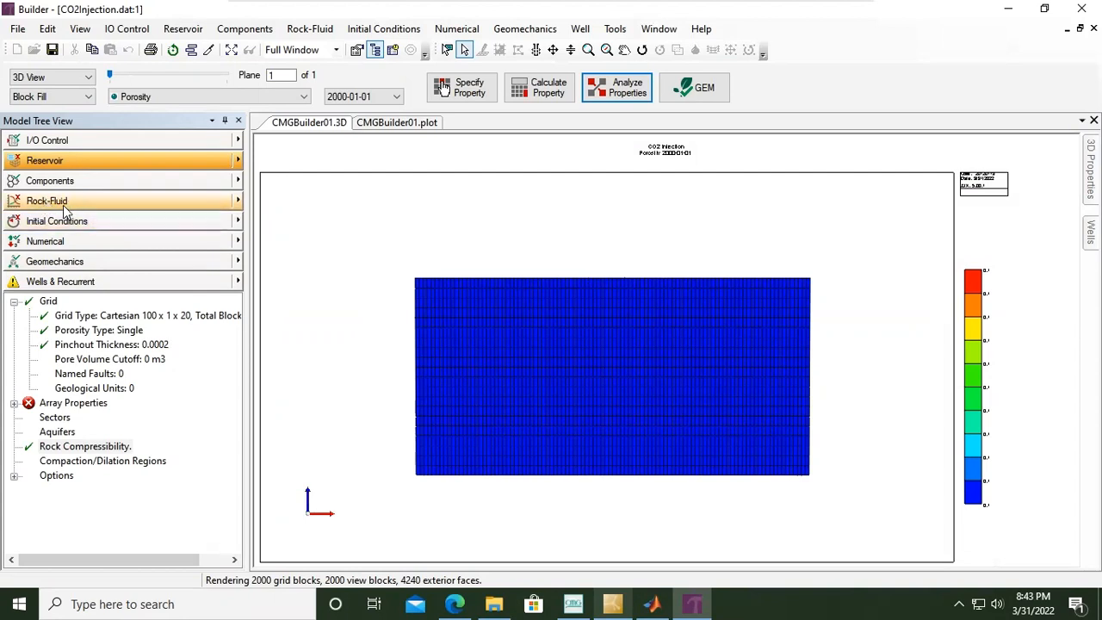
{"action": "left_click", "coordinate": [47, 200]}
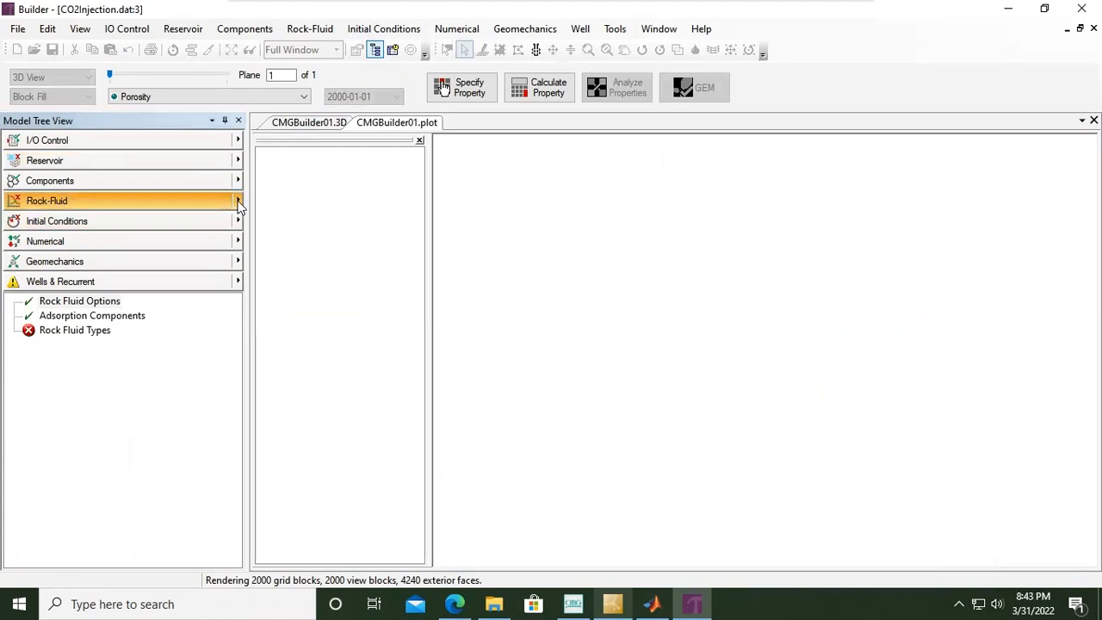
{"action": "left_click", "coordinate": [238, 201]}
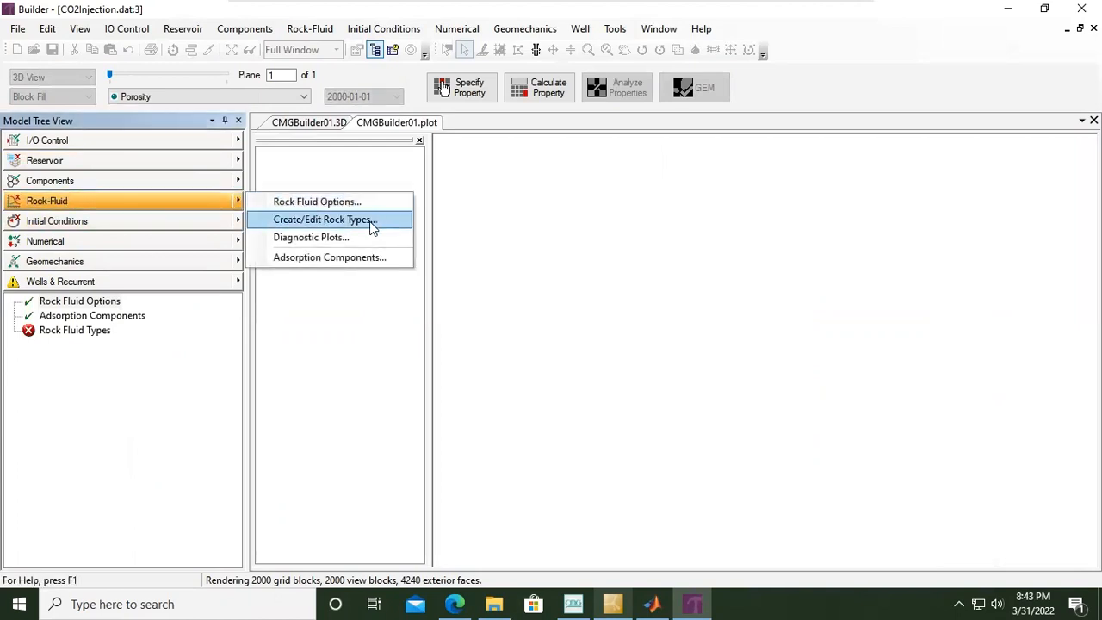
{"action": "mouse_move", "coordinate": [340, 231]}
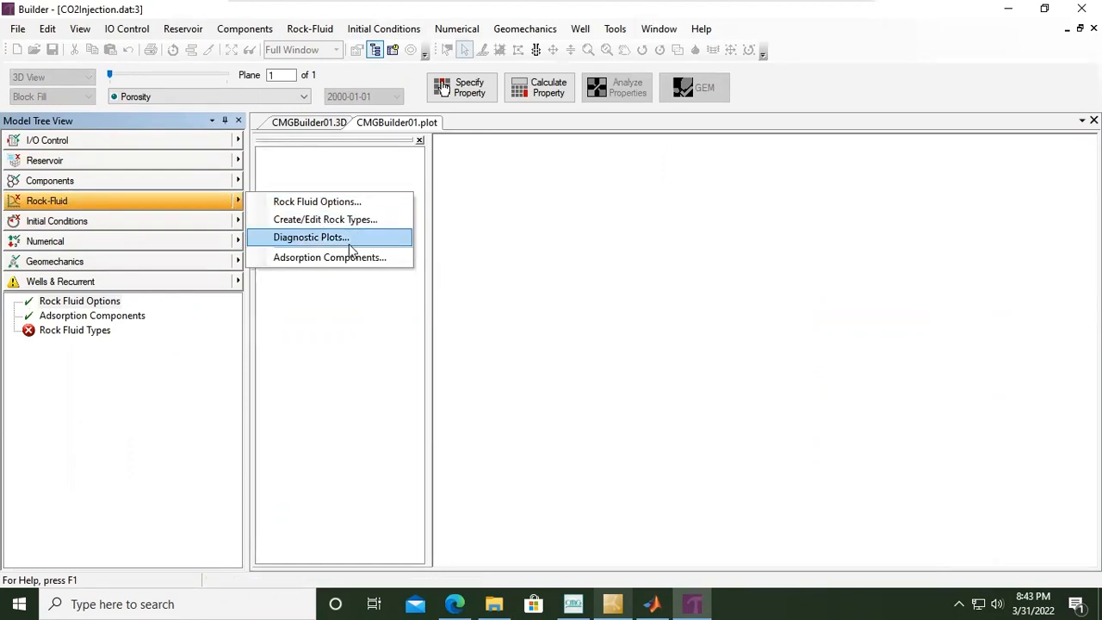
{"action": "mouse_move", "coordinate": [334, 242]}
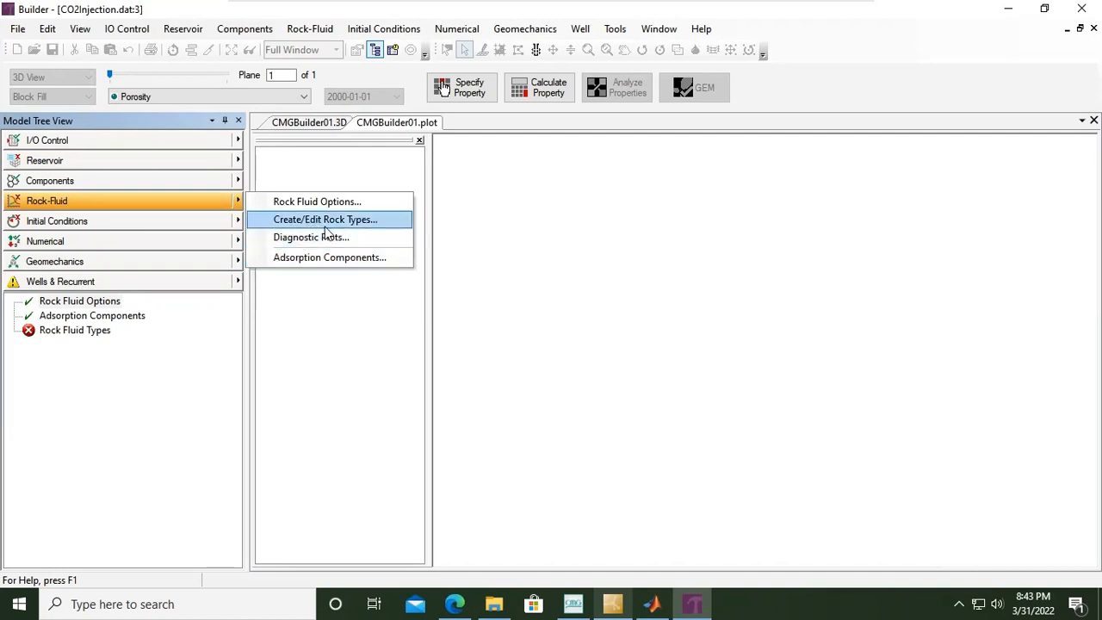
Open the empty Create/Edit Rock Types editor and its rock type actions list
{"action": "left_click", "coordinate": [325, 219]}
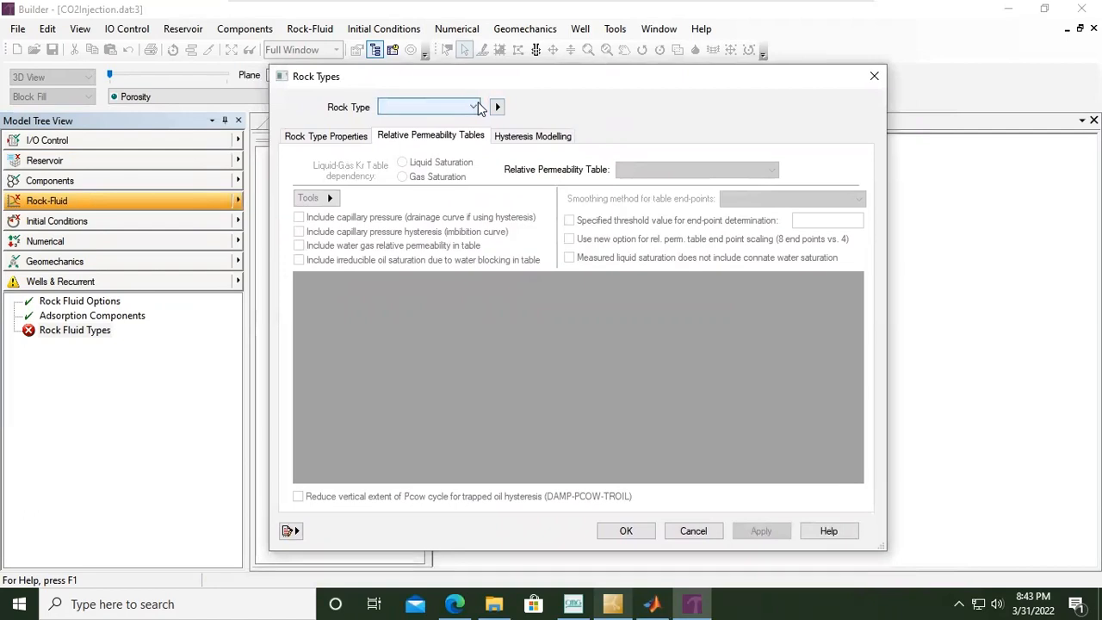
{"action": "mouse_move", "coordinate": [489, 107]}
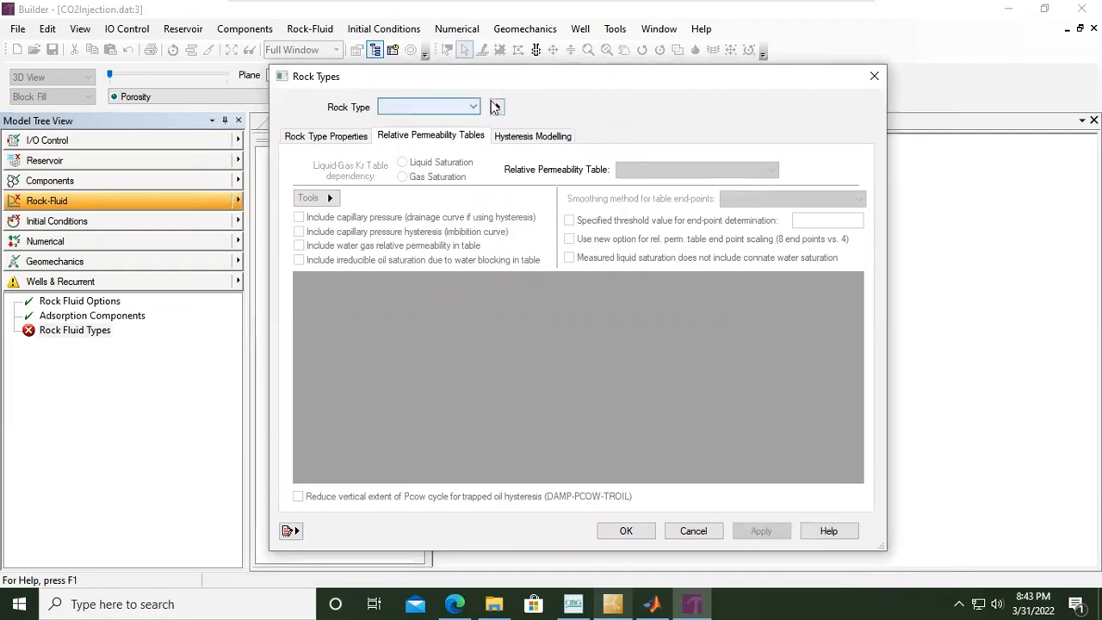
{"action": "left_click", "coordinate": [497, 107]}
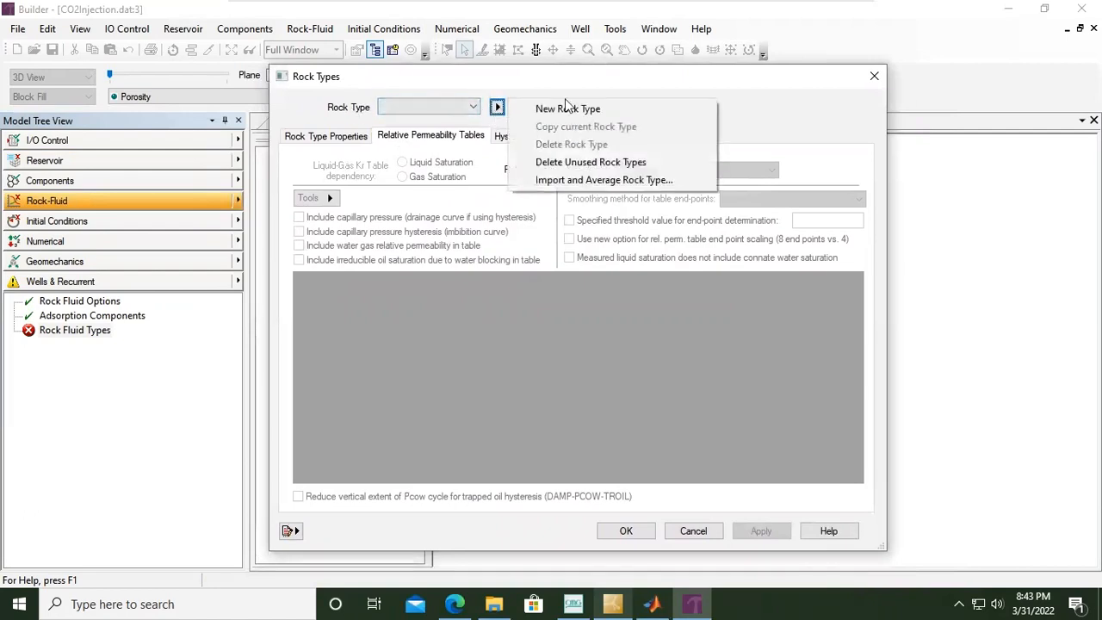
{"action": "mouse_move", "coordinate": [567, 109]}
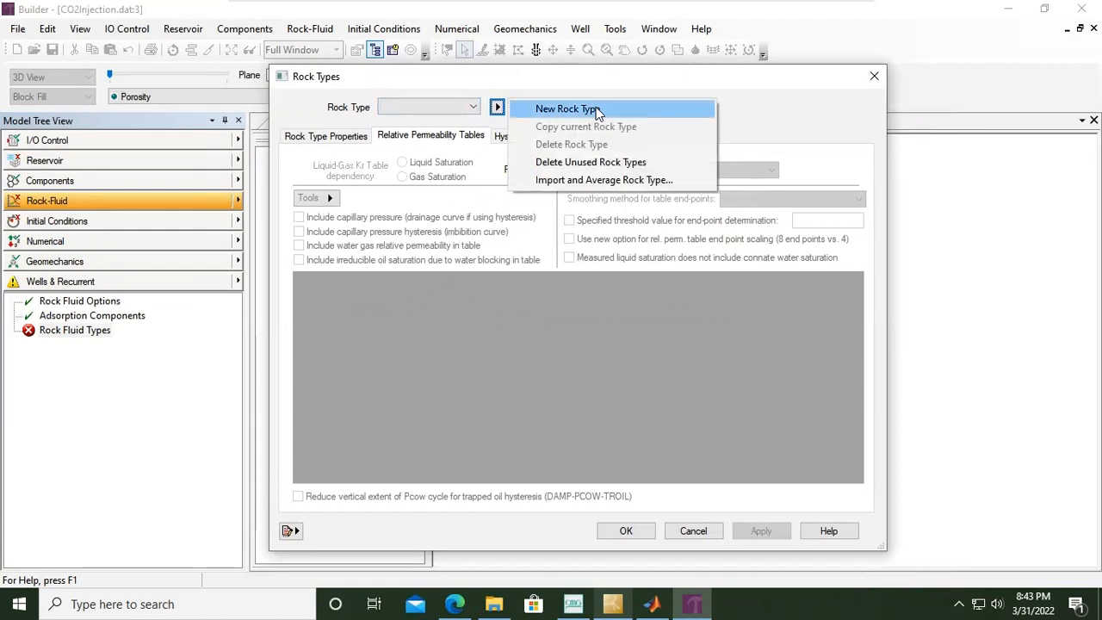
{"action": "mouse_move", "coordinate": [591, 162]}
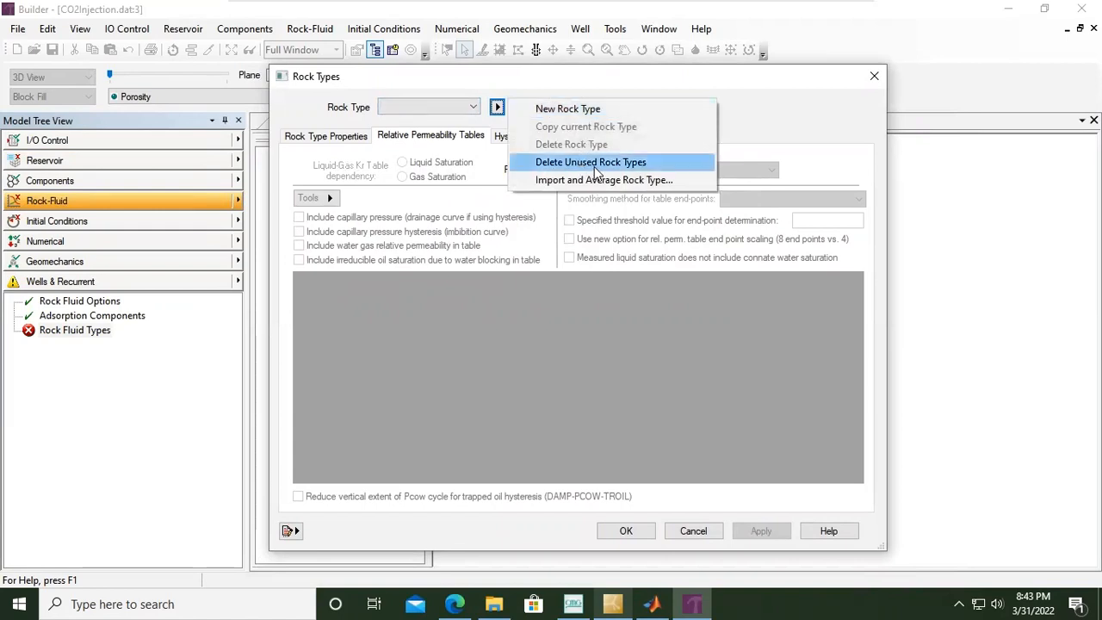
{"action": "mouse_move", "coordinate": [606, 179]}
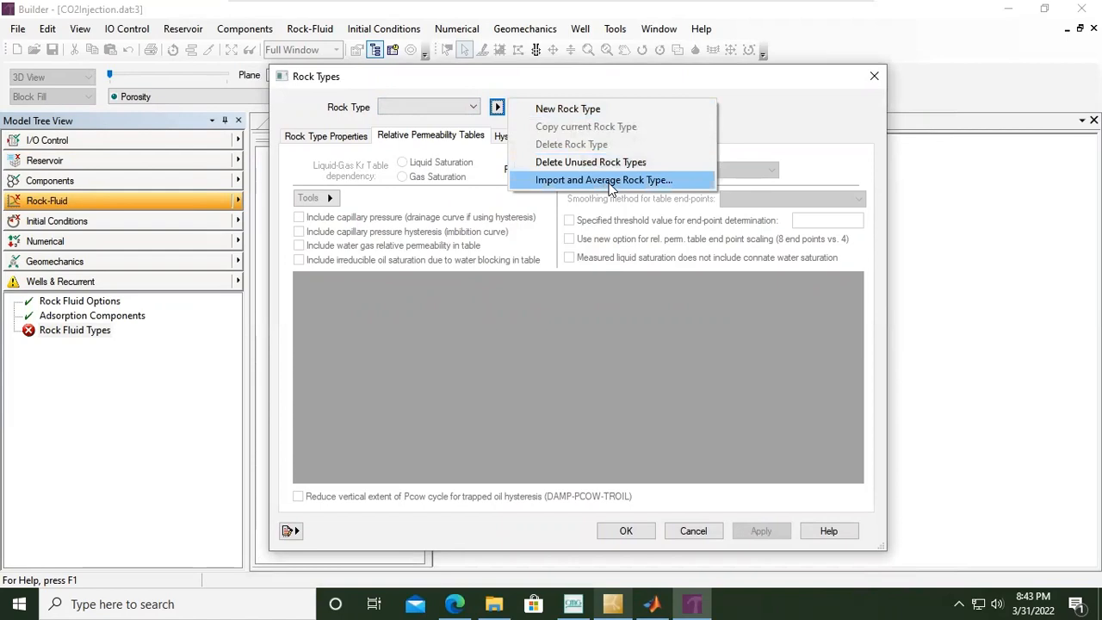
{"action": "mouse_move", "coordinate": [602, 303]}
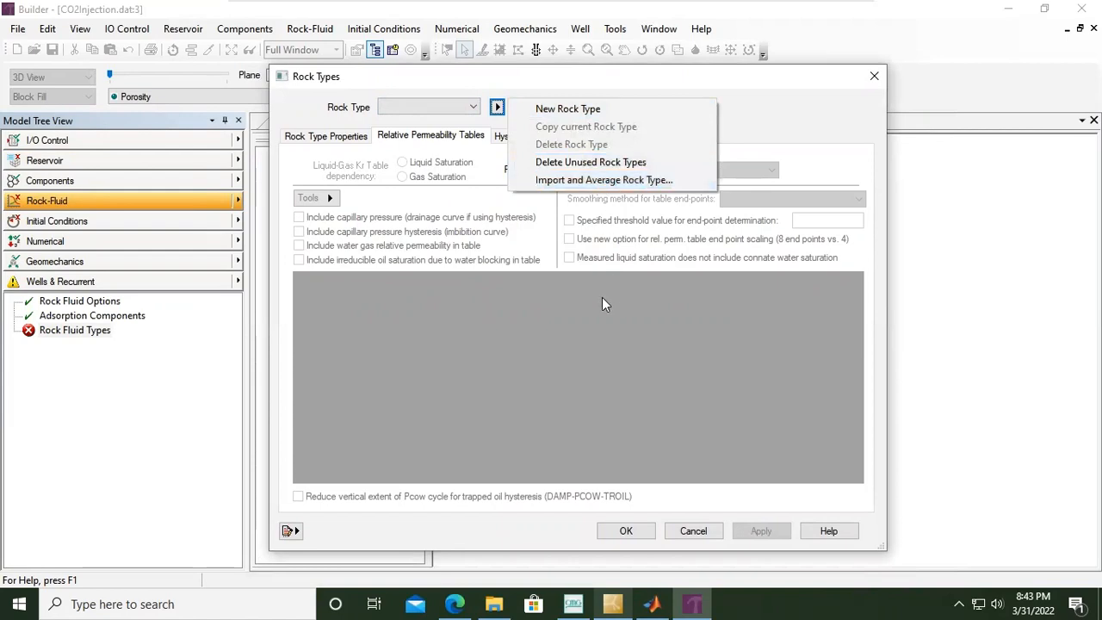
{"action": "mouse_move", "coordinate": [581, 108]}
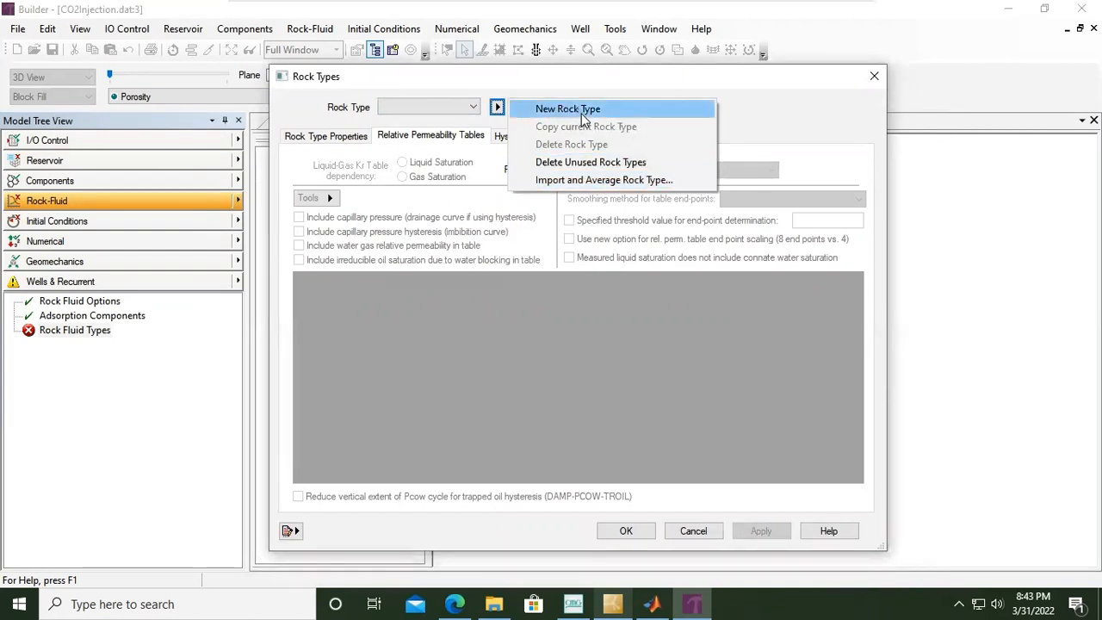
Create rock type 1, review its Properties and Hysteresis tabs, then return to tables
{"action": "left_click", "coordinate": [567, 109]}
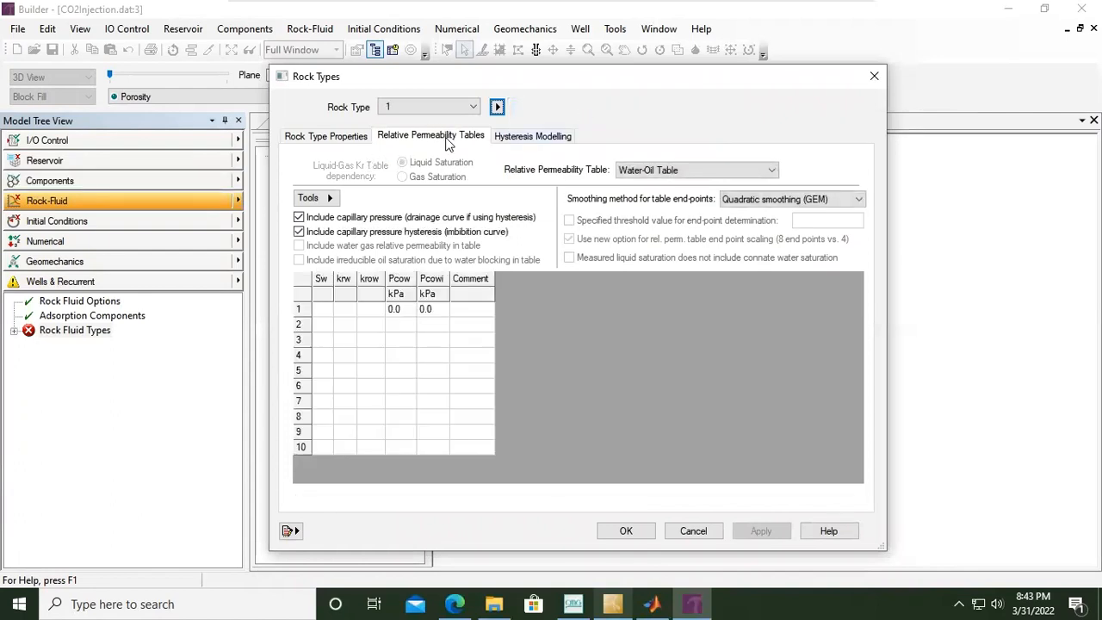
{"action": "mouse_move", "coordinate": [328, 148]}
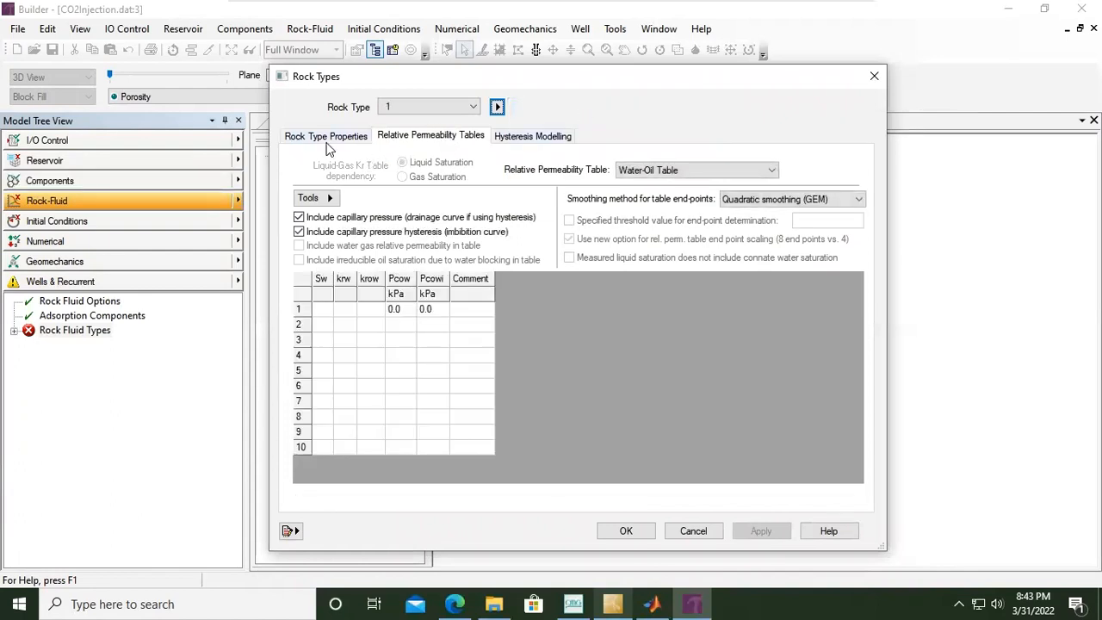
{"action": "left_click", "coordinate": [326, 135]}
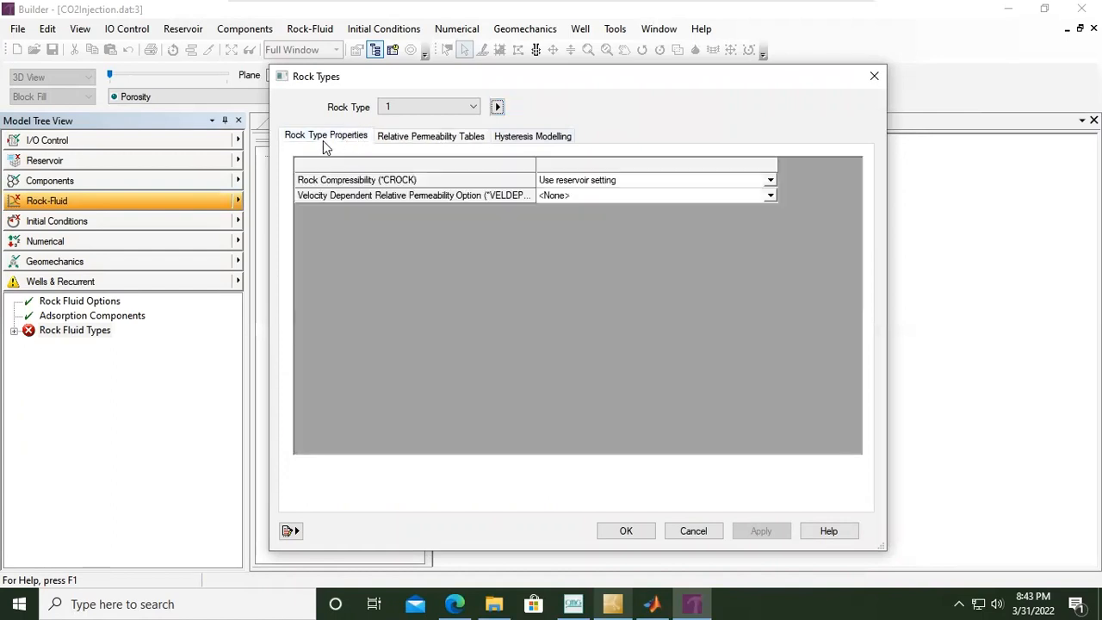
{"action": "left_click", "coordinate": [430, 135]}
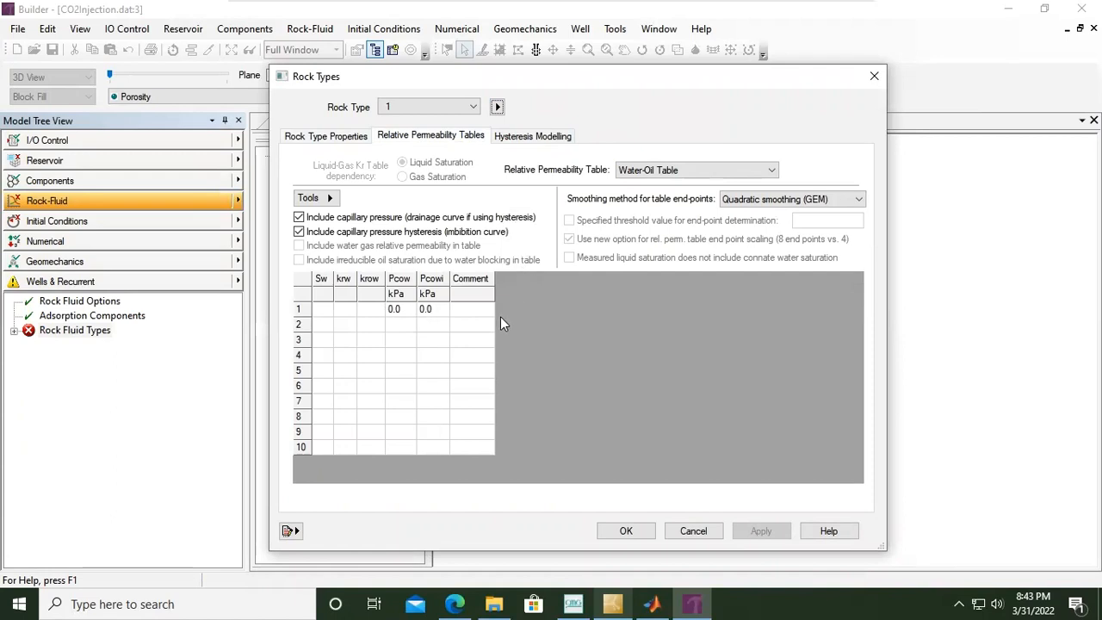
{"action": "mouse_move", "coordinate": [491, 309]}
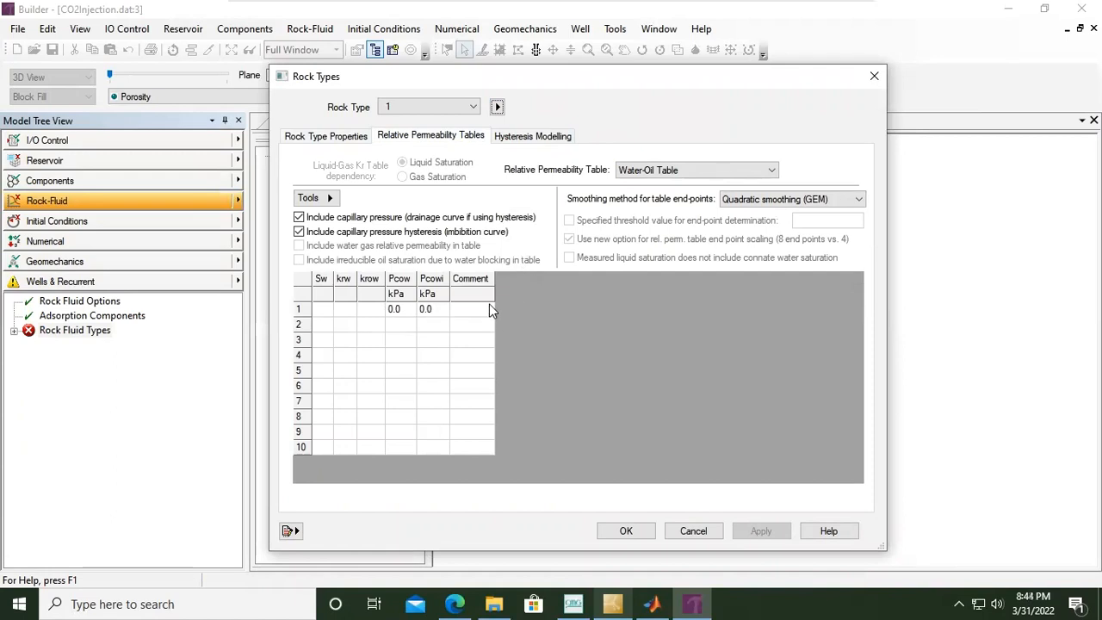
{"action": "mouse_move", "coordinate": [430, 210]}
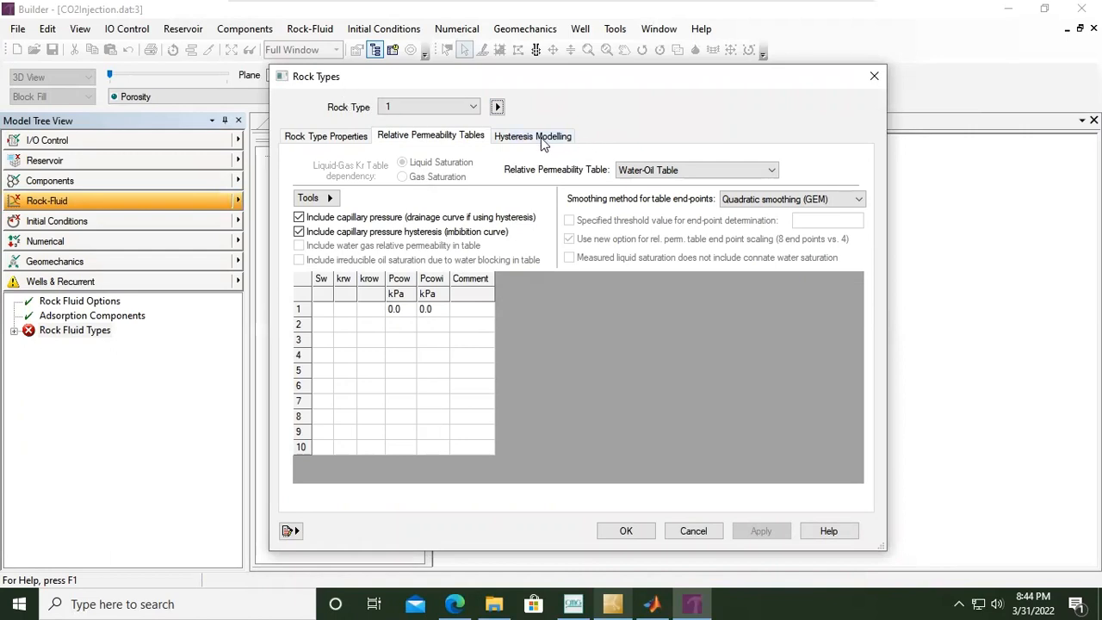
{"action": "left_click", "coordinate": [533, 135]}
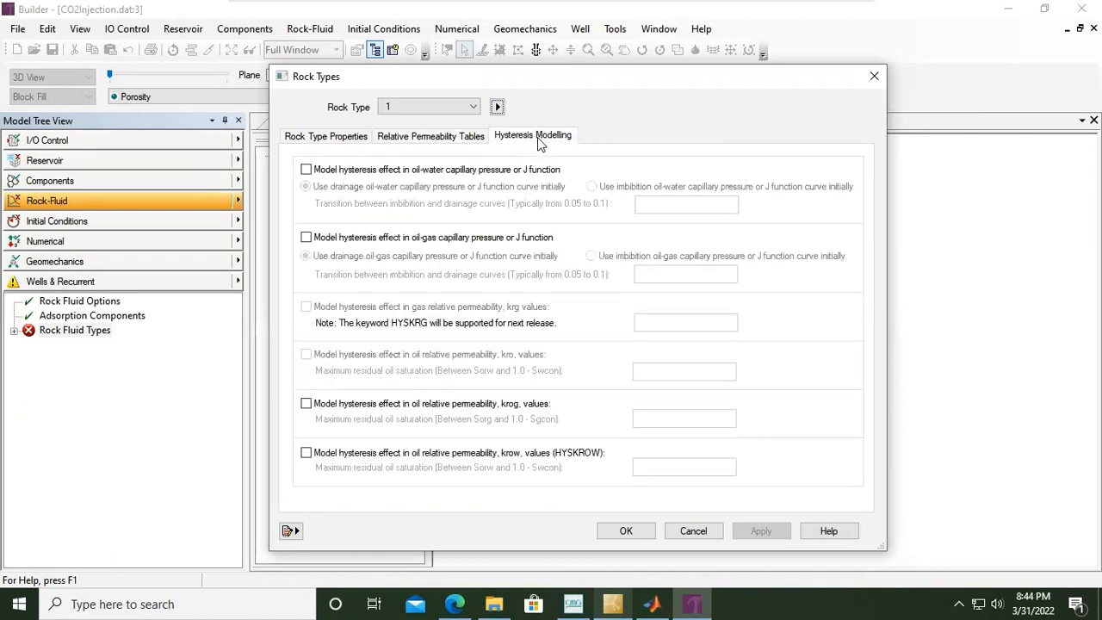
{"action": "left_click", "coordinate": [431, 135]}
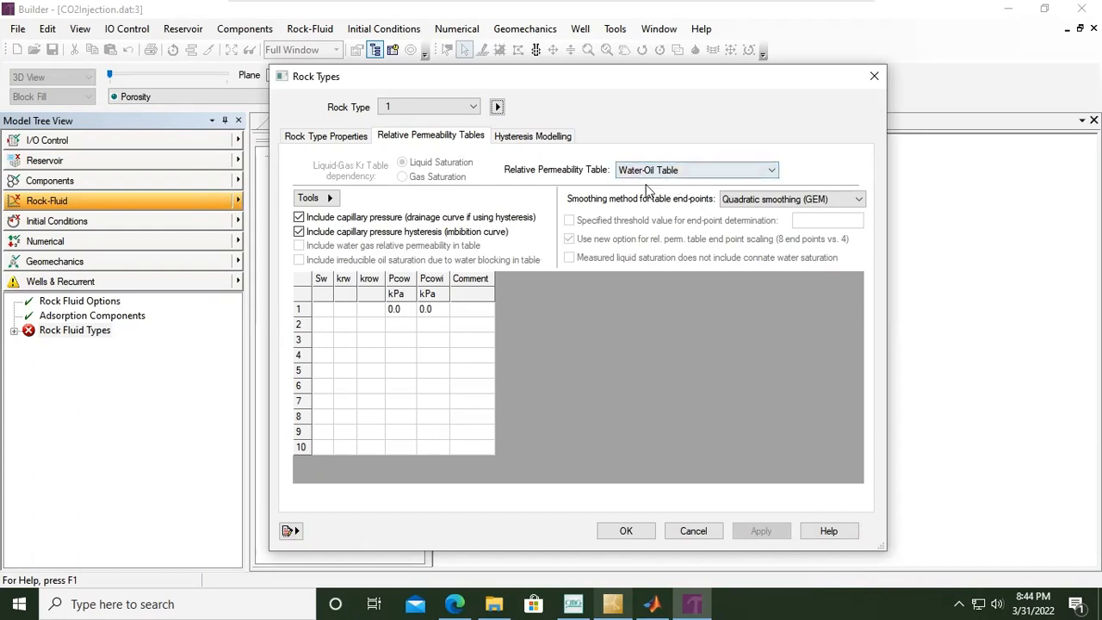
{"action": "left_click", "coordinate": [770, 170]}
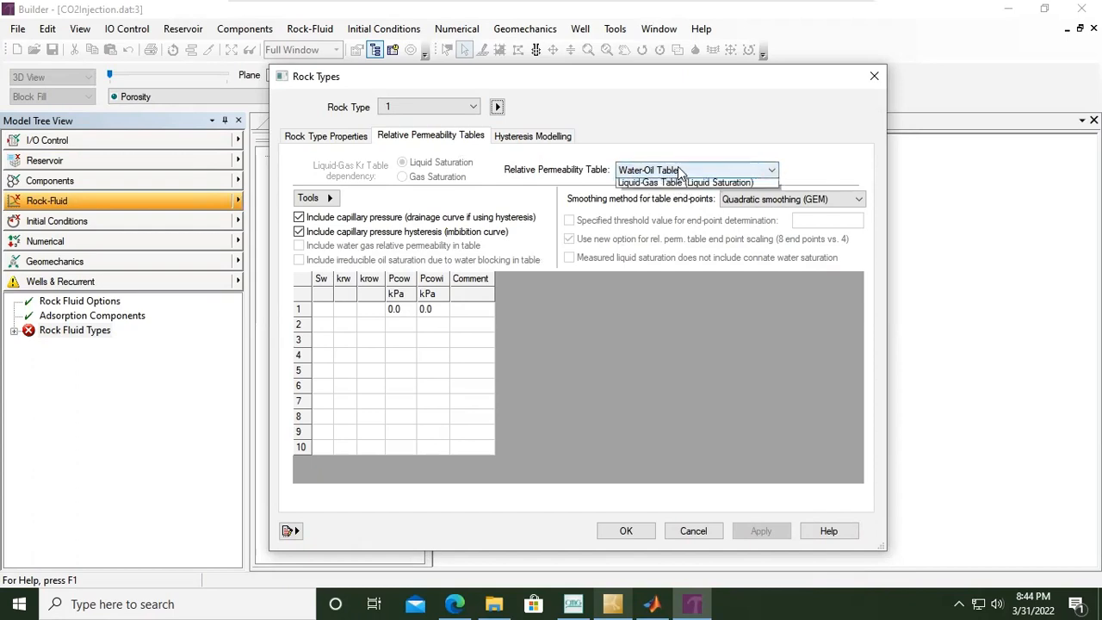
{"action": "left_click", "coordinate": [770, 170]}
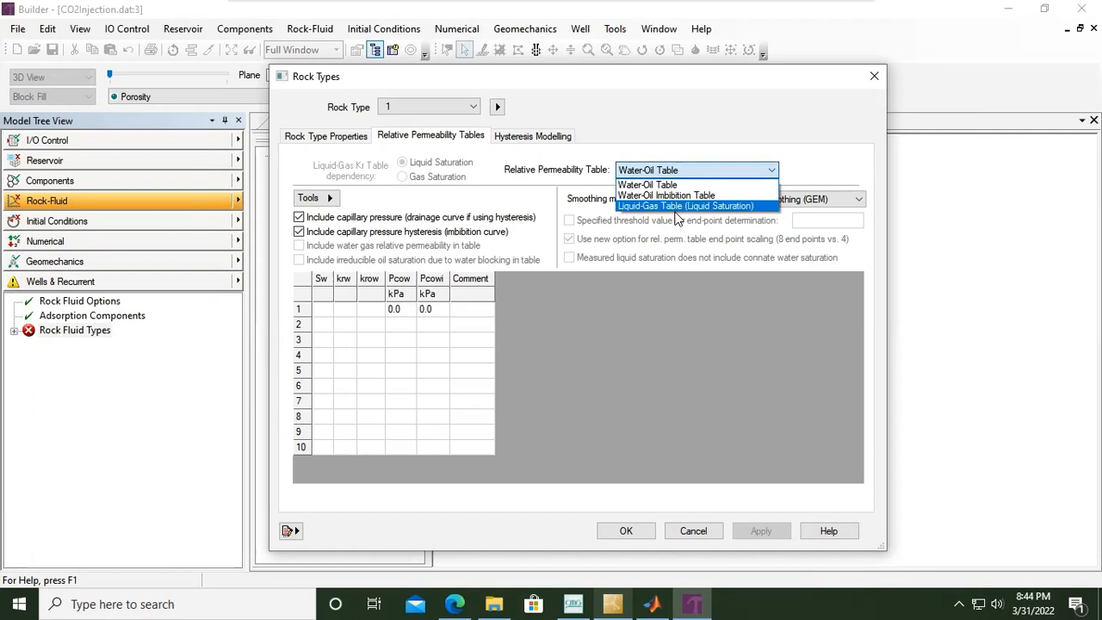
{"action": "mouse_move", "coordinate": [665, 208]}
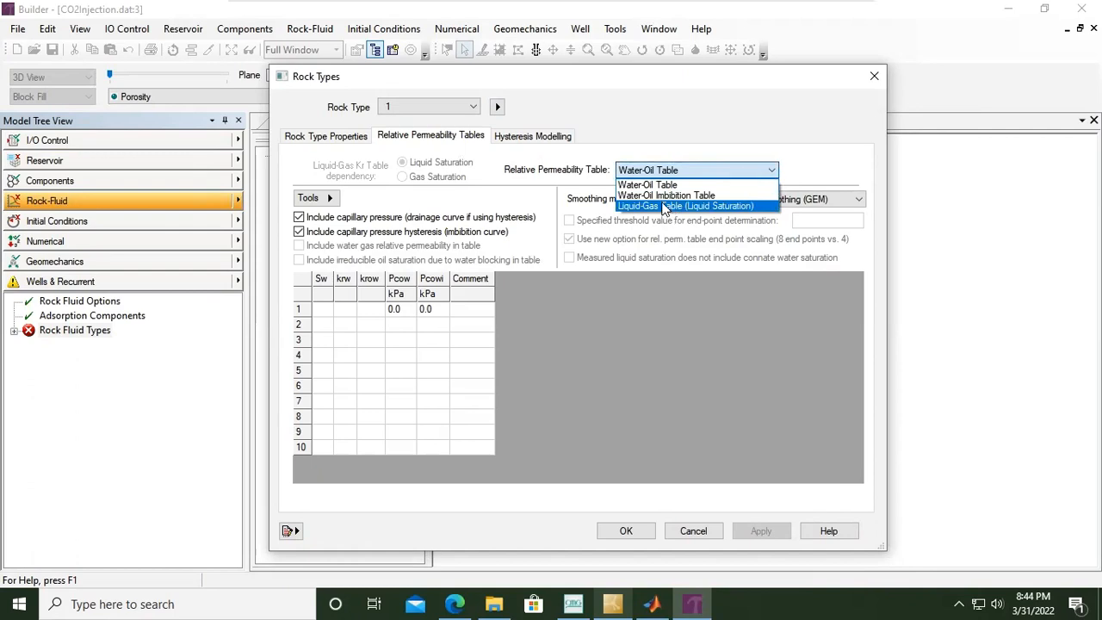
{"action": "mouse_move", "coordinate": [666, 195]}
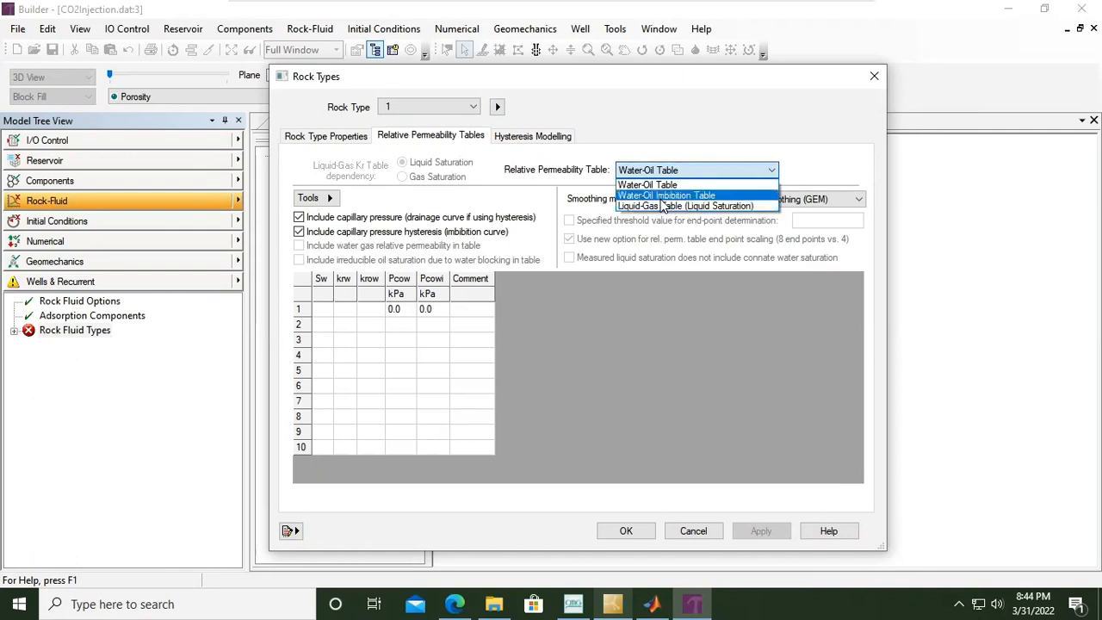
{"action": "mouse_move", "coordinate": [672, 184]}
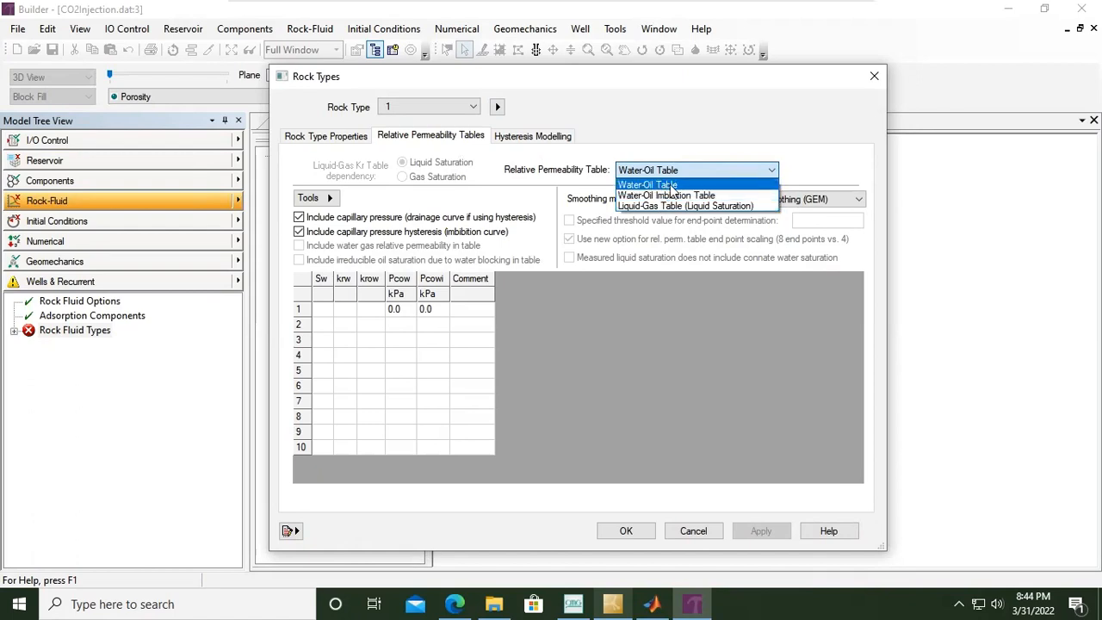
{"action": "mouse_move", "coordinate": [684, 206]}
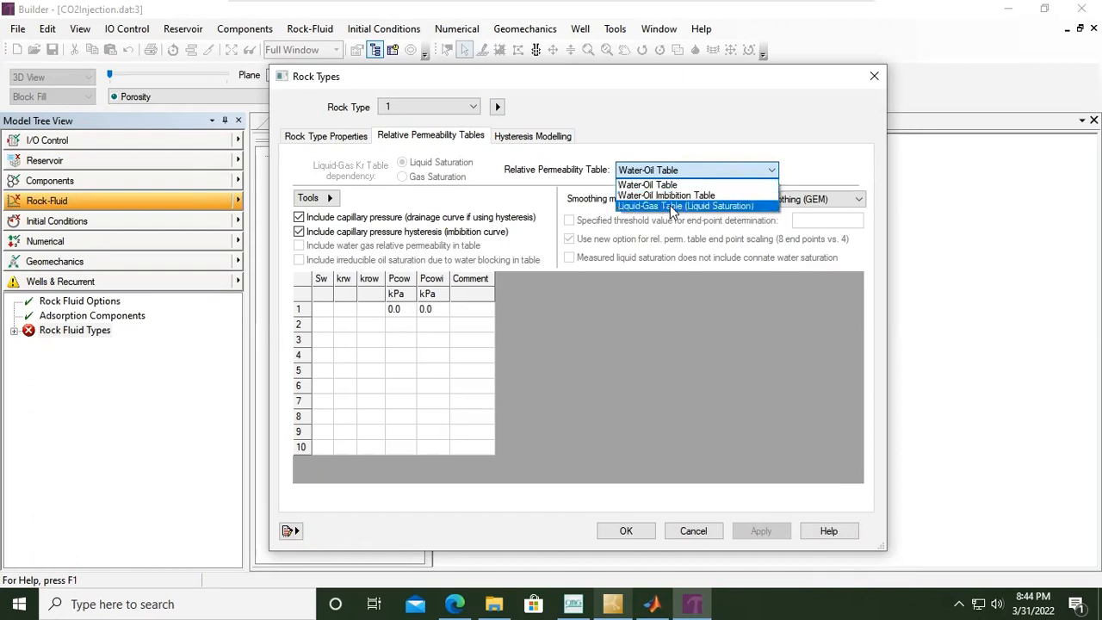
{"action": "mouse_move", "coordinate": [672, 220]}
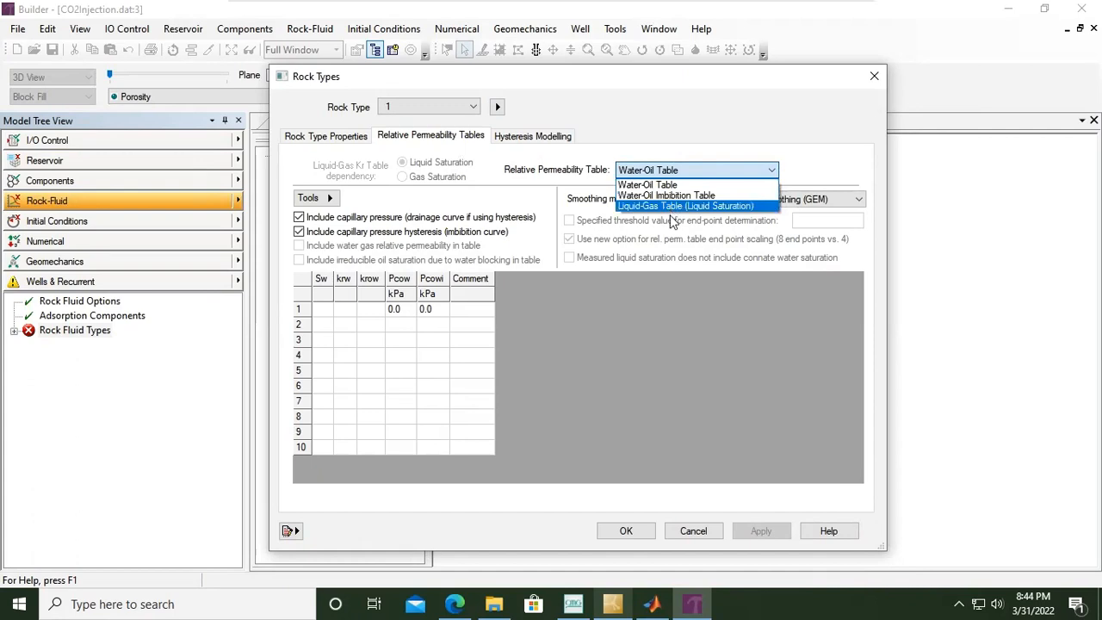
{"action": "left_click", "coordinate": [647, 184]}
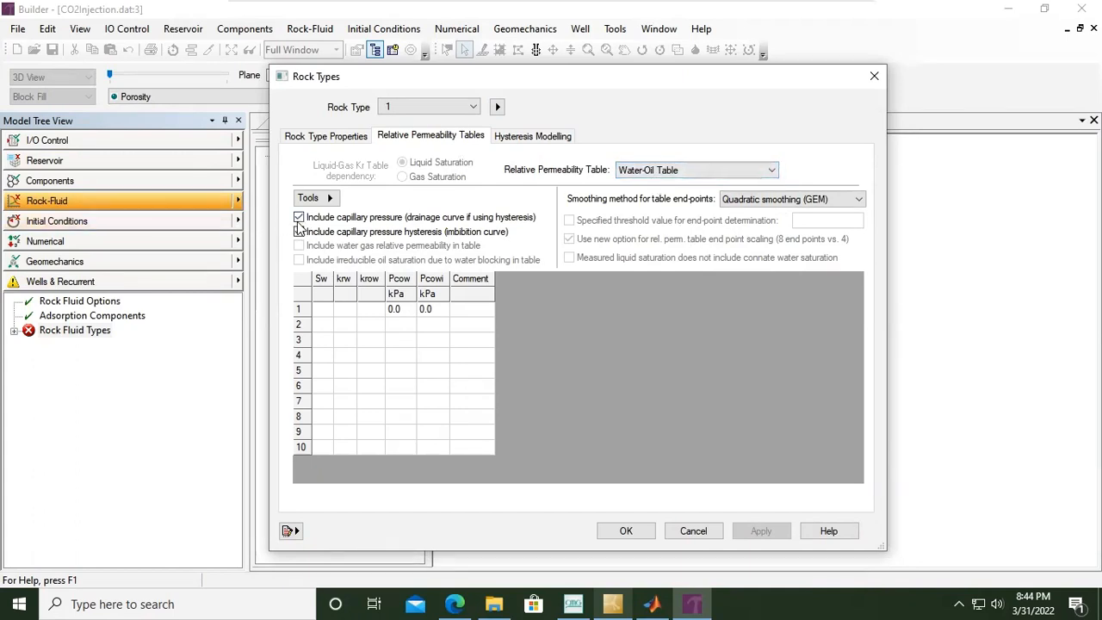
Exclude capillary pressure from rock type 1's water-oil table and select the first Sw cell
{"action": "left_click", "coordinate": [298, 217]}
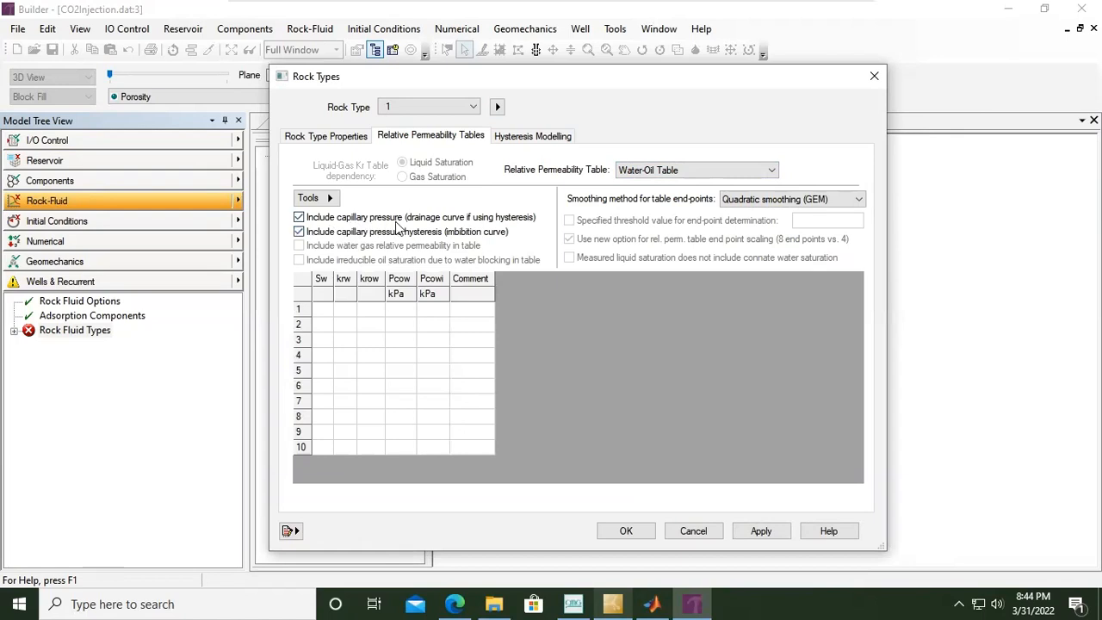
{"action": "mouse_move", "coordinate": [482, 230]}
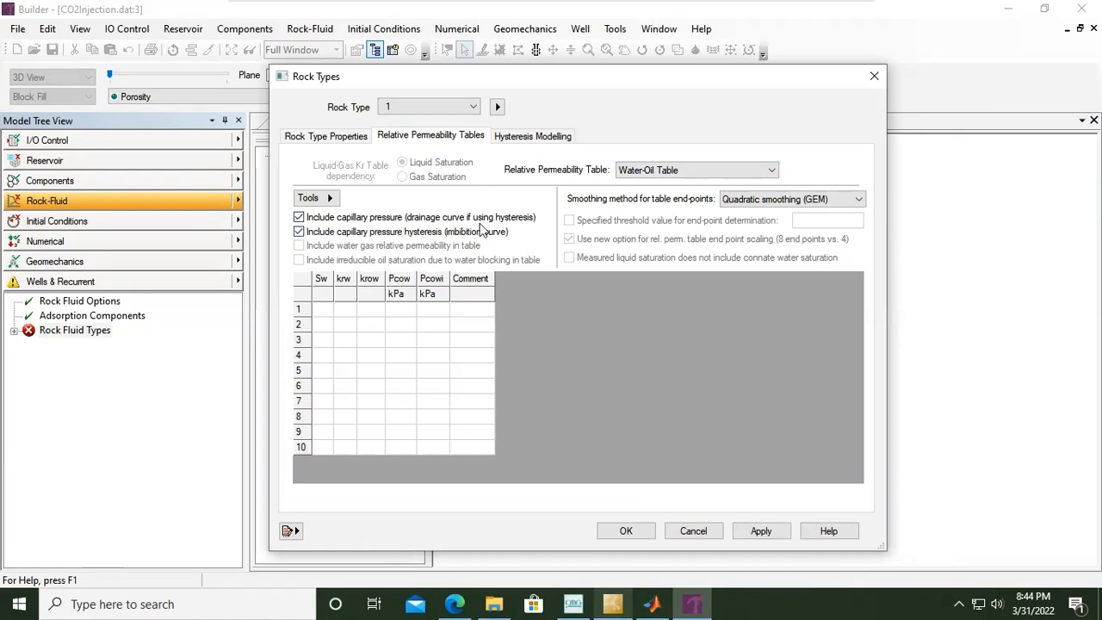
{"action": "mouse_move", "coordinate": [330, 243]}
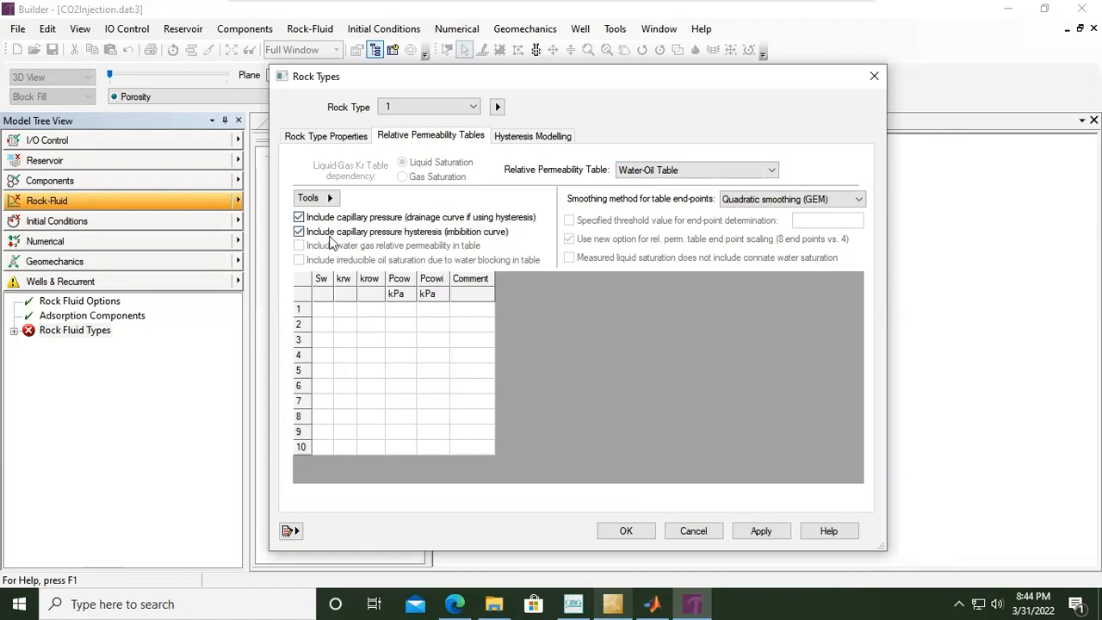
{"action": "mouse_move", "coordinate": [419, 242]}
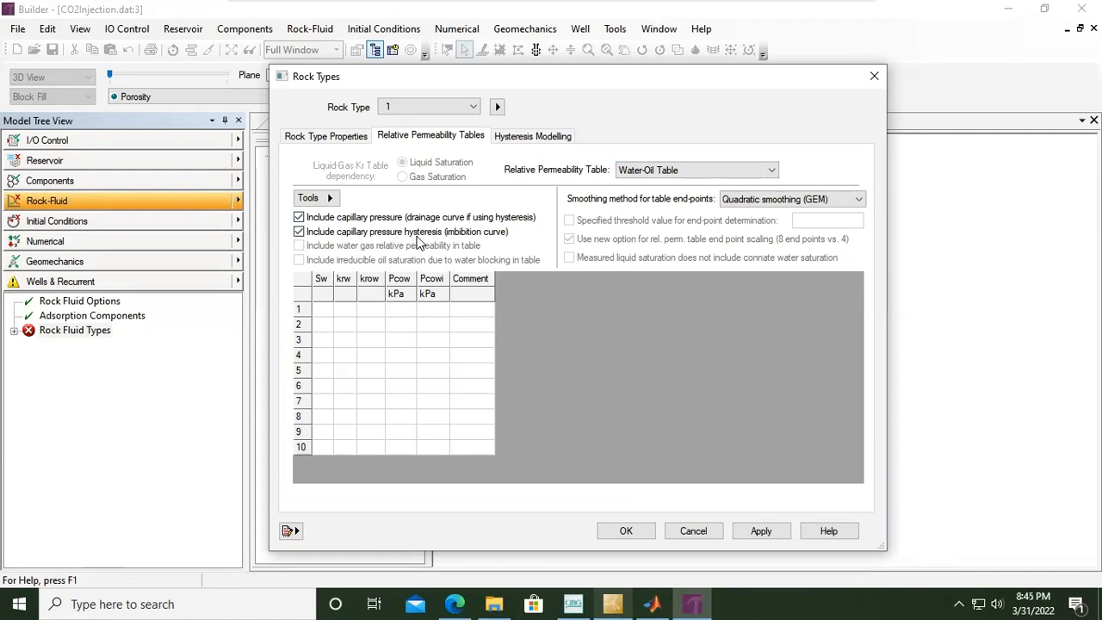
{"action": "mouse_move", "coordinate": [302, 231]}
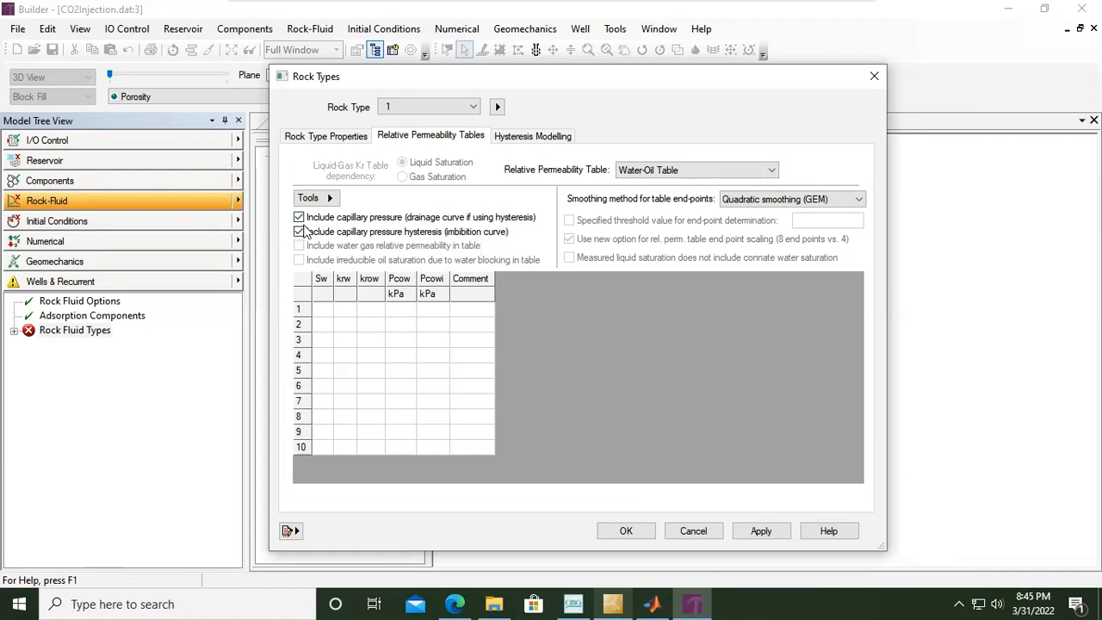
{"action": "left_click", "coordinate": [300, 232]}
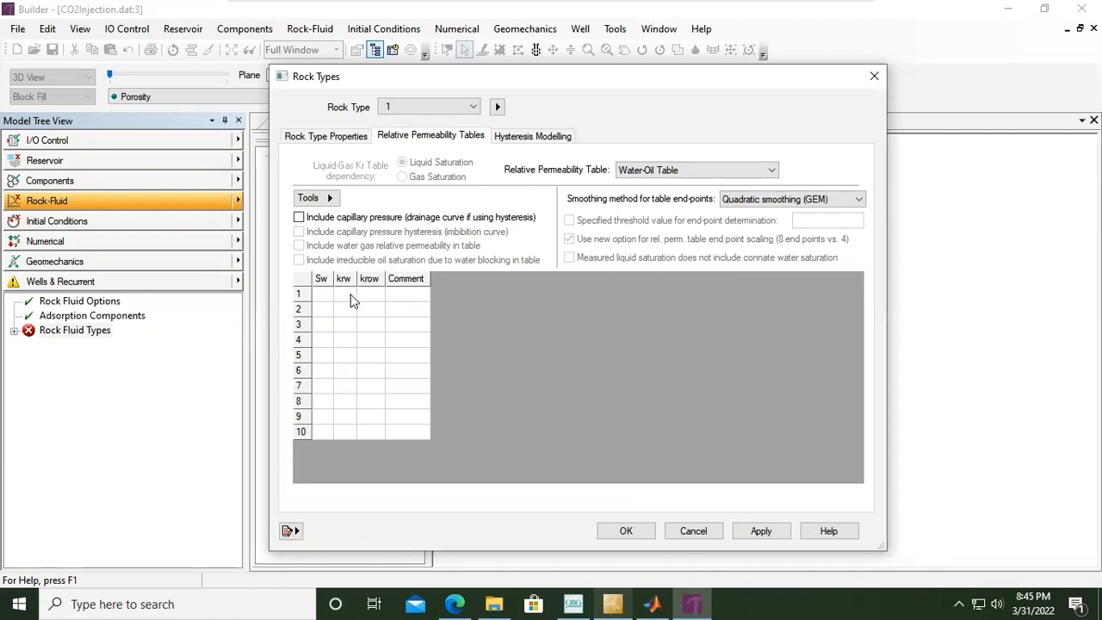
{"action": "mouse_move", "coordinate": [337, 303]}
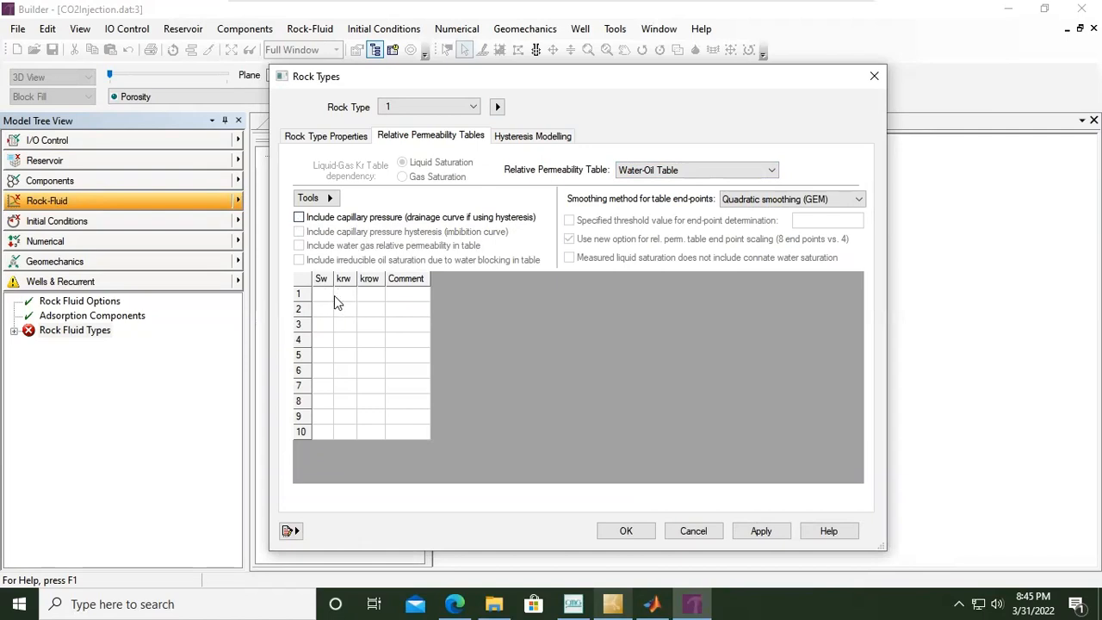
{"action": "mouse_move", "coordinate": [375, 298]}
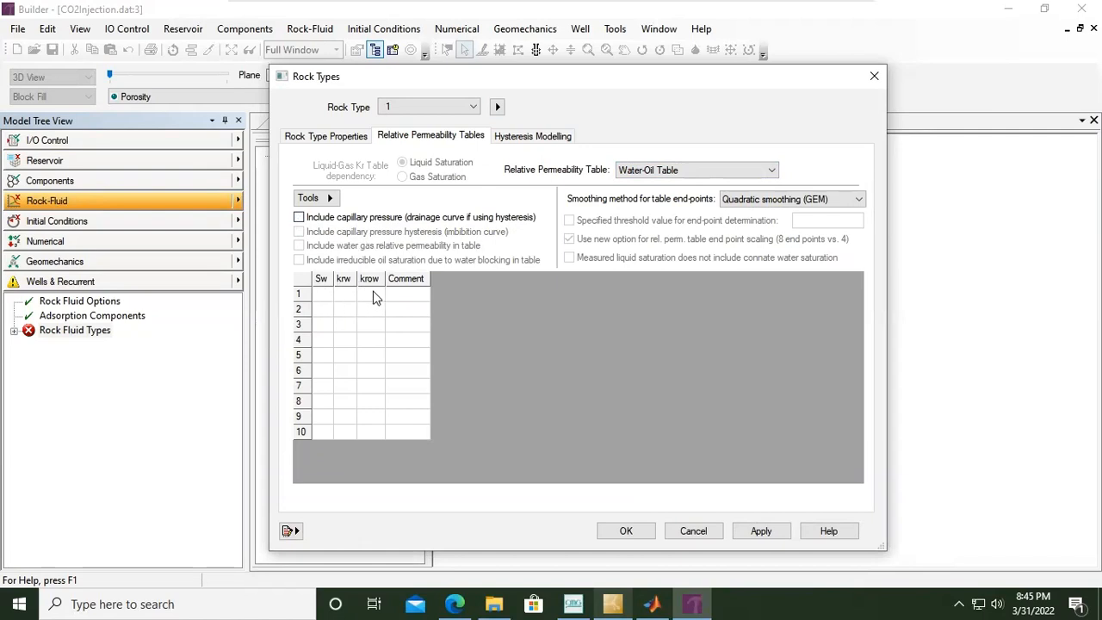
{"action": "mouse_move", "coordinate": [394, 303]}
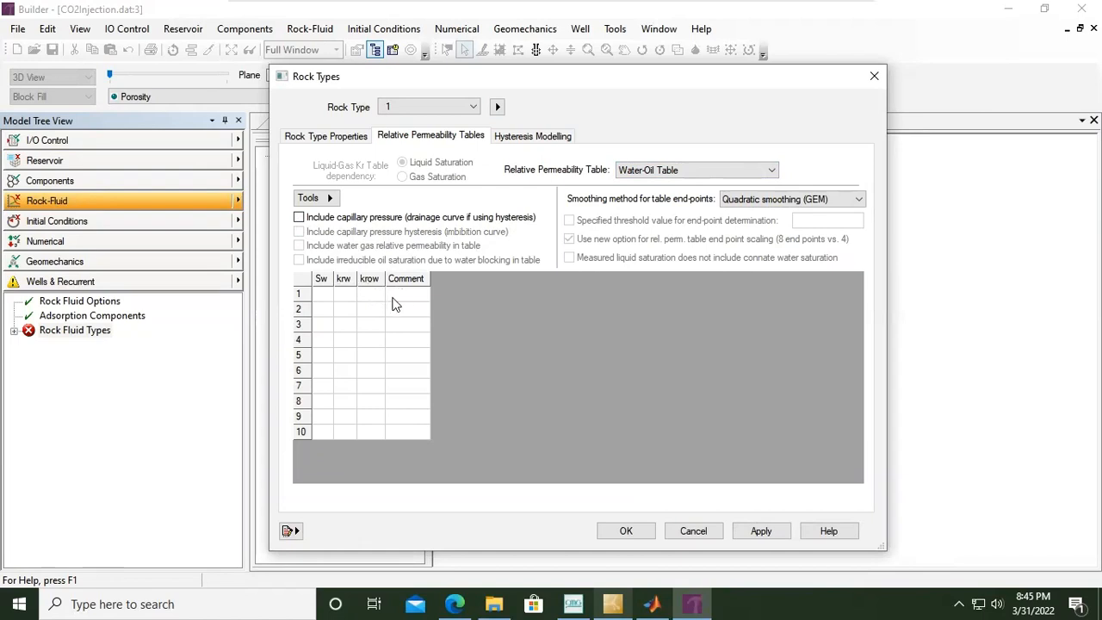
{"action": "mouse_move", "coordinate": [401, 310]}
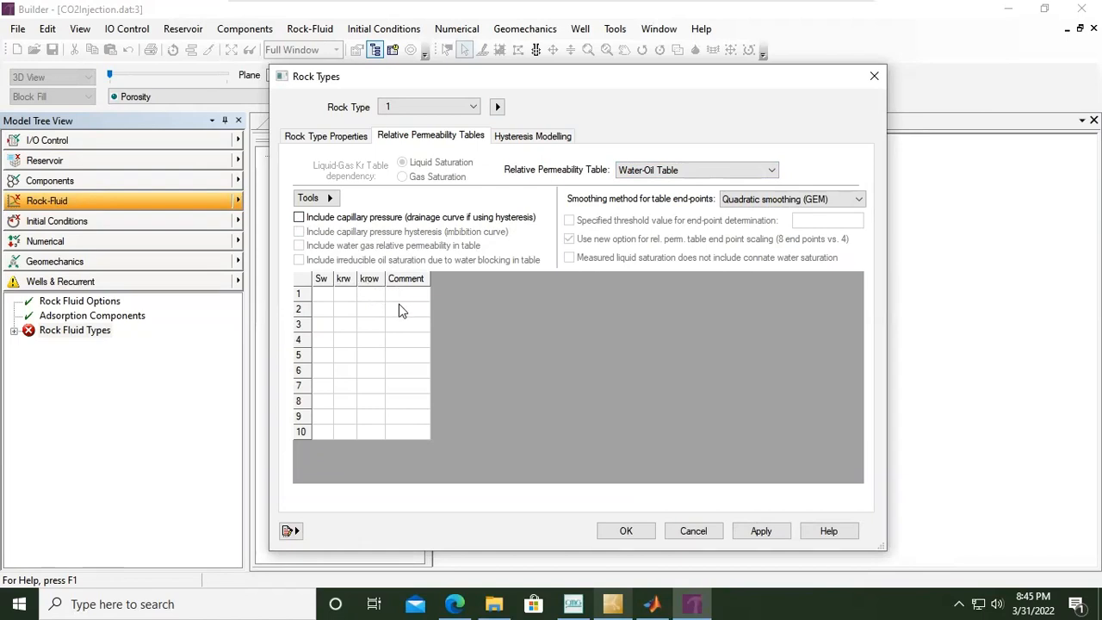
{"action": "mouse_move", "coordinate": [339, 308]}
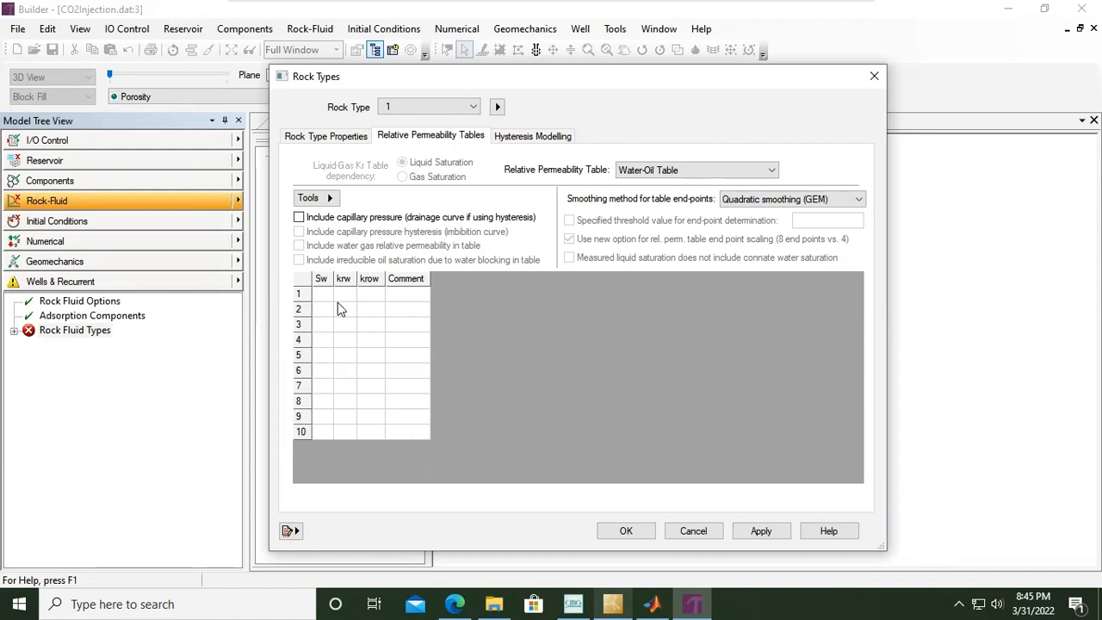
{"action": "left_click", "coordinate": [321, 294]}
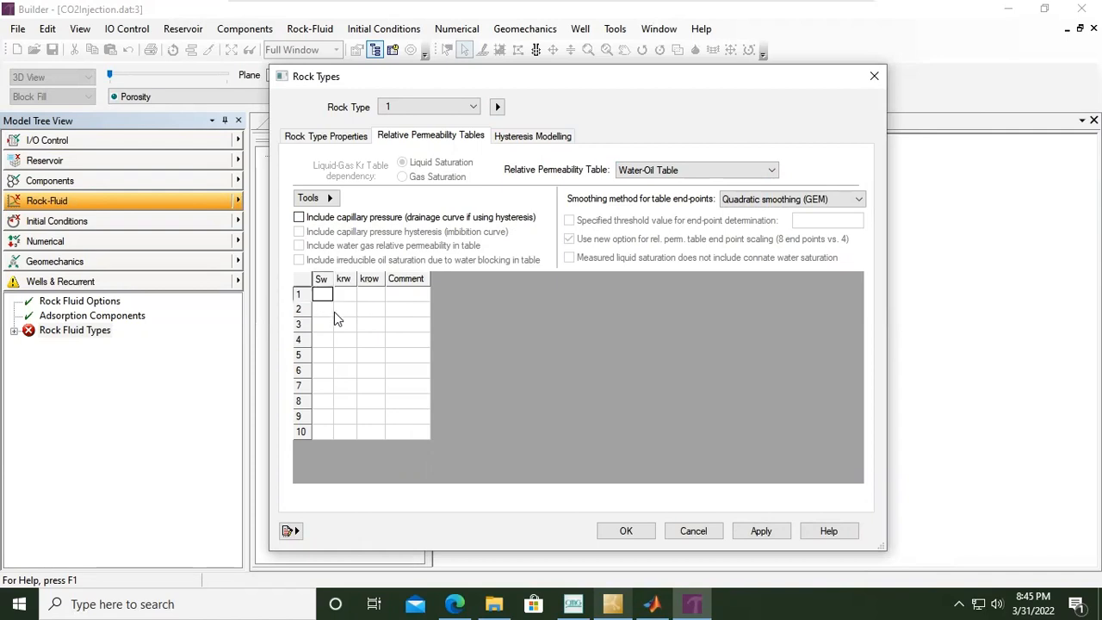
{"action": "mouse_move", "coordinate": [335, 327]}
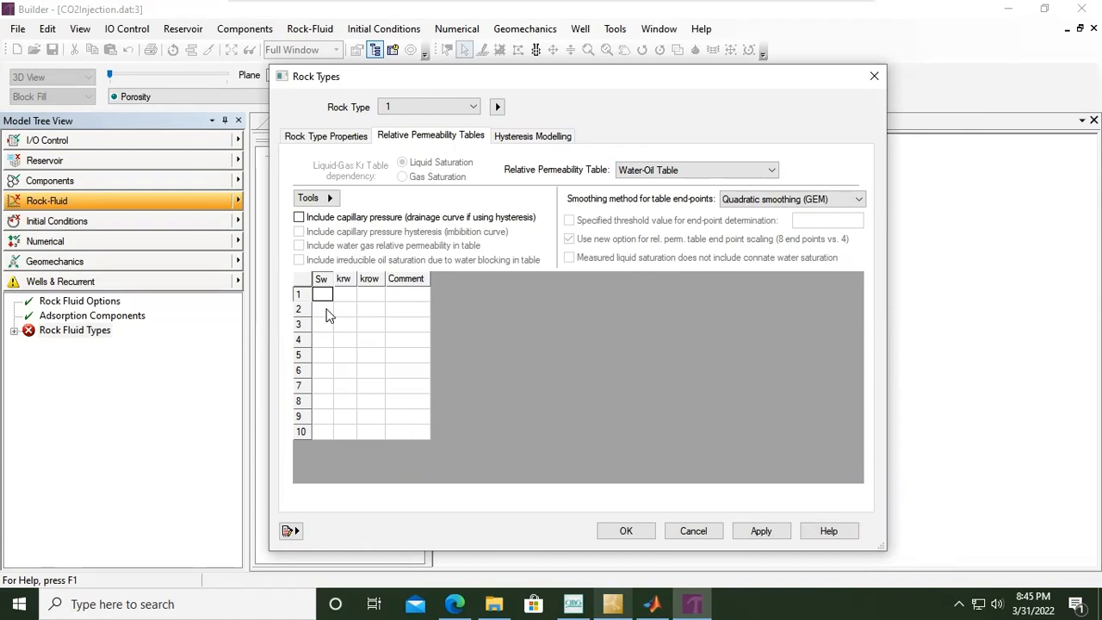
Enter five rows of Sw, krw and krow values, from Sw 0.2 to 0.5558
{"action": "type", "text": "0.2"}
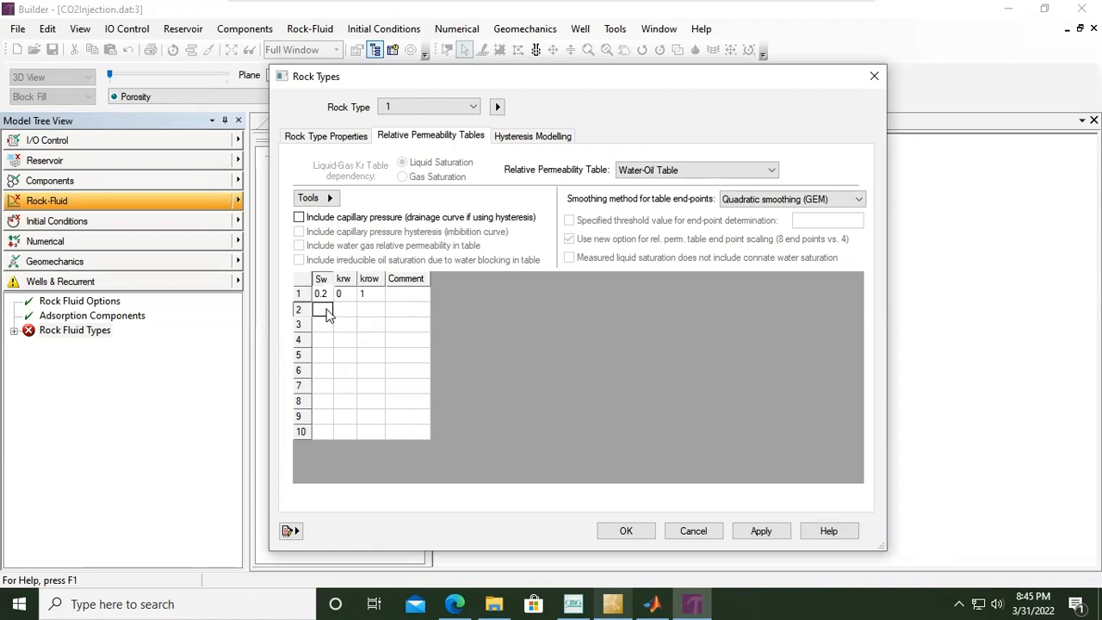
{"action": "type", "text": "0.2899"}
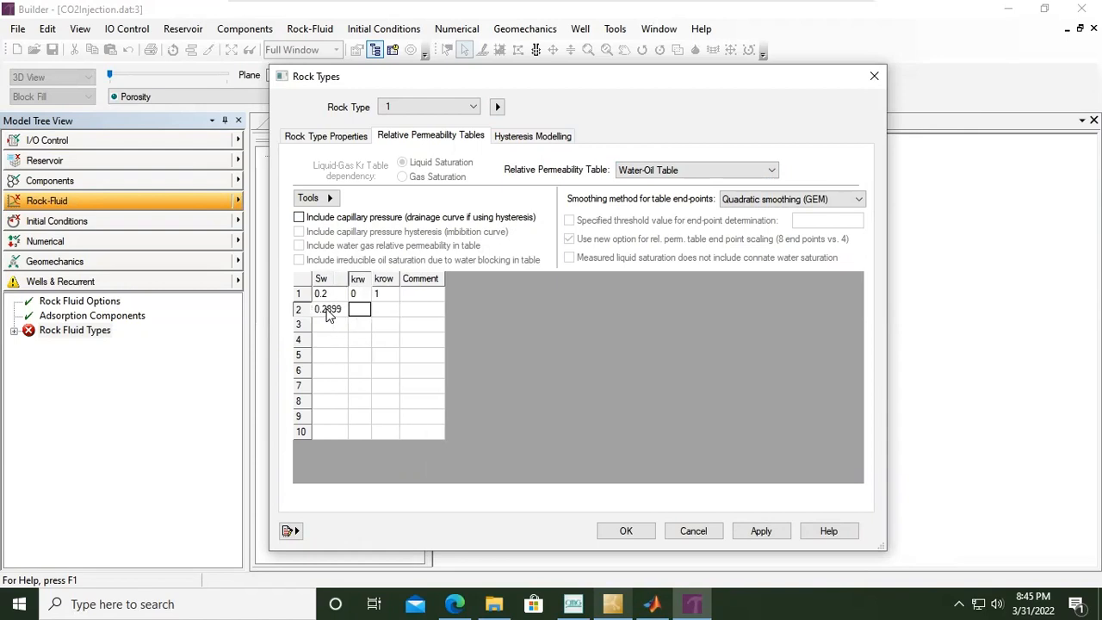
{"action": "type", "text": "0.0022"}
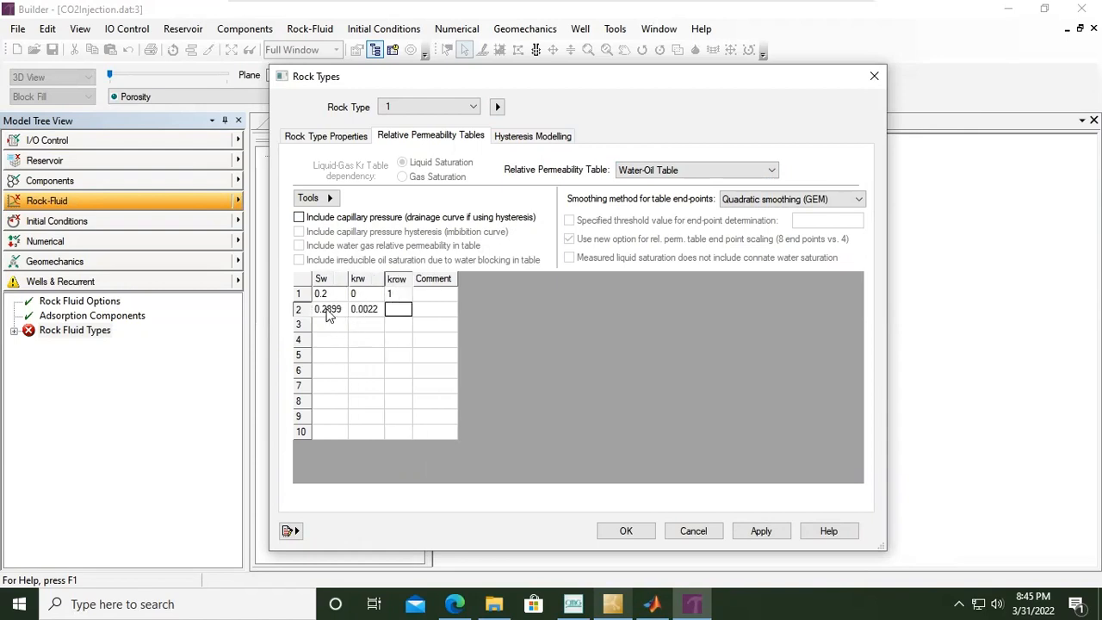
{"action": "type", "text": "0.6769"}
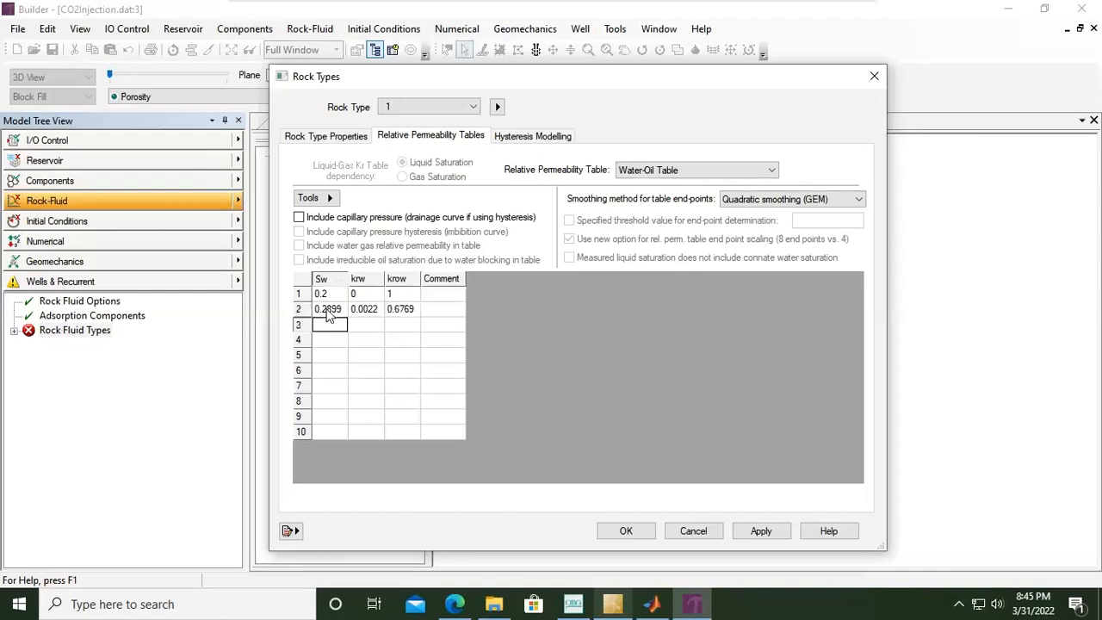
{"action": "type", "text": "0.3778"}
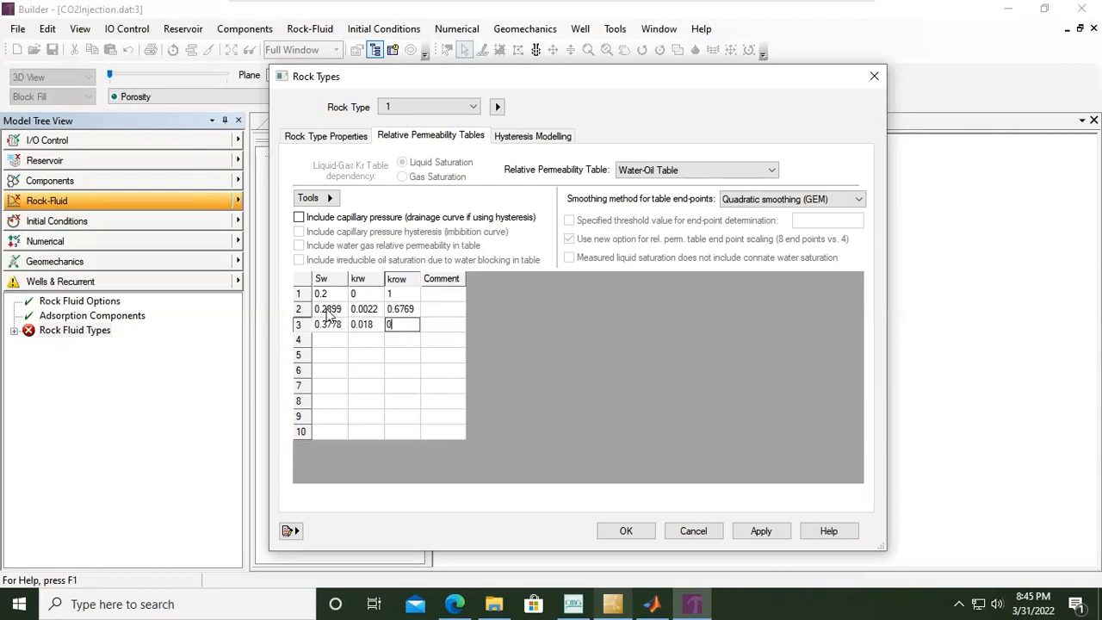
{"action": "type", "text": "0.4153"}
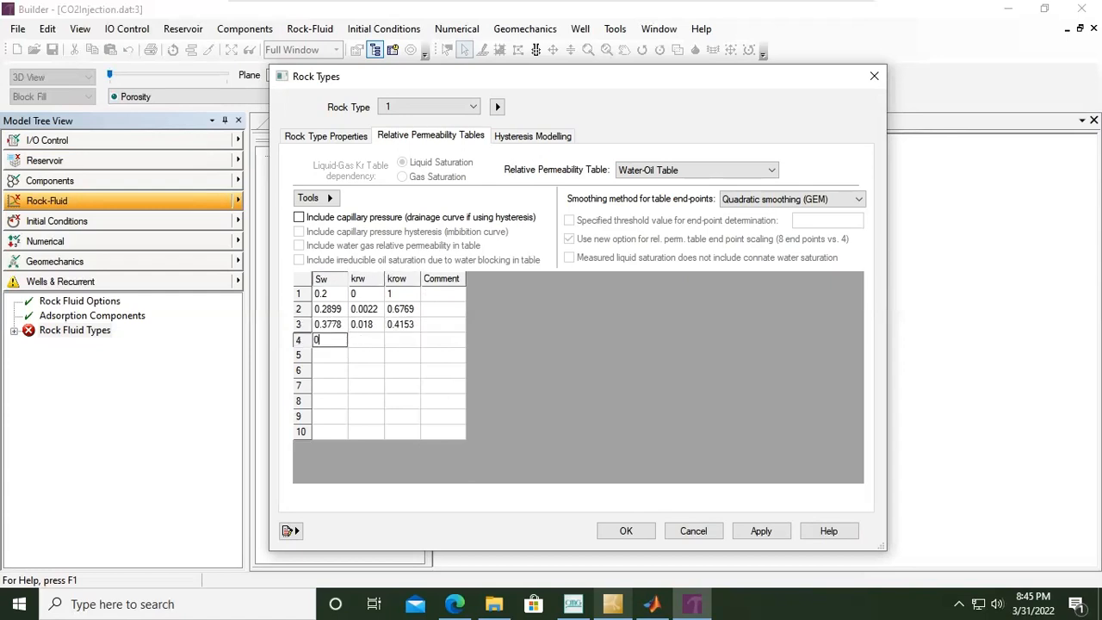
{"action": "type", "text": "0.4667"}
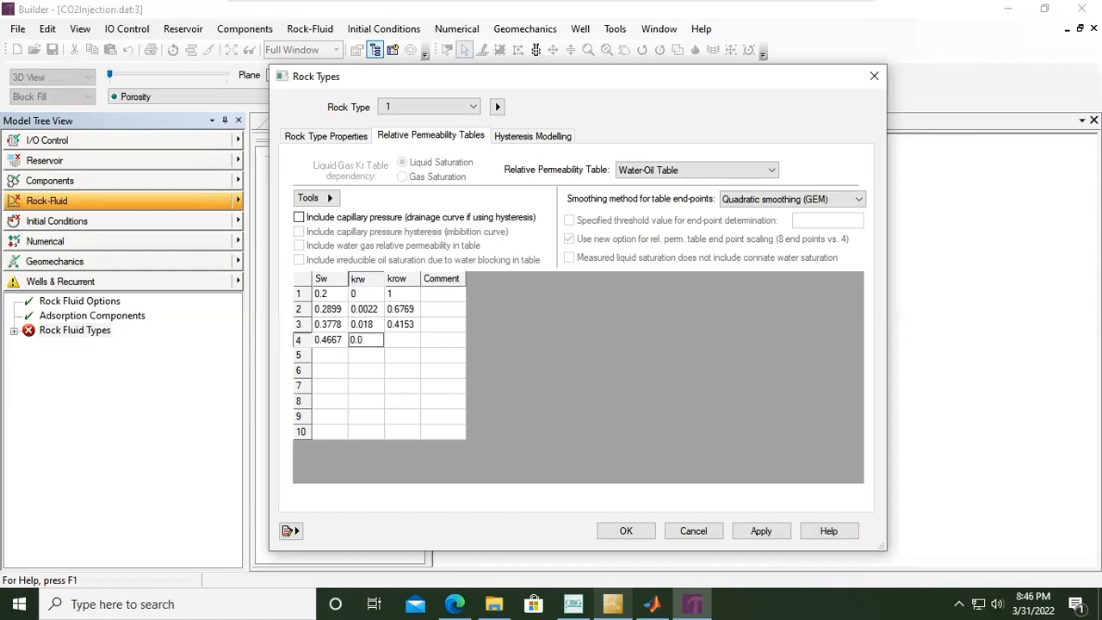
{"action": "type", "text": "0.0607"}
{"action": "left_click", "coordinate": [403, 339]}
{"action": "type", "text": "0.2178"}
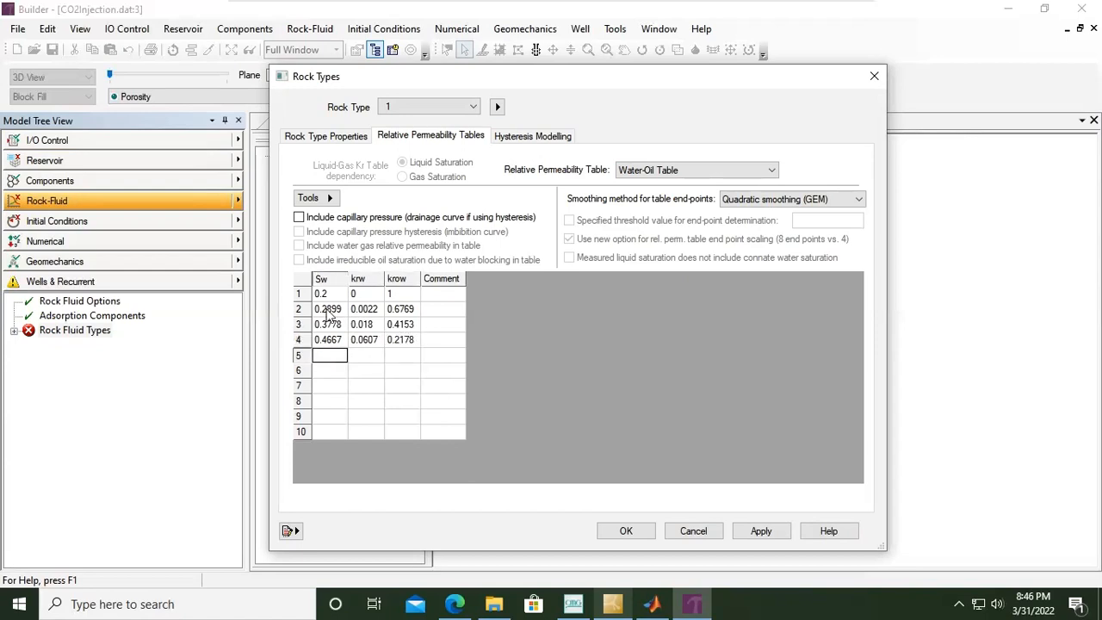
{"action": "type", "text": "0.5558"}
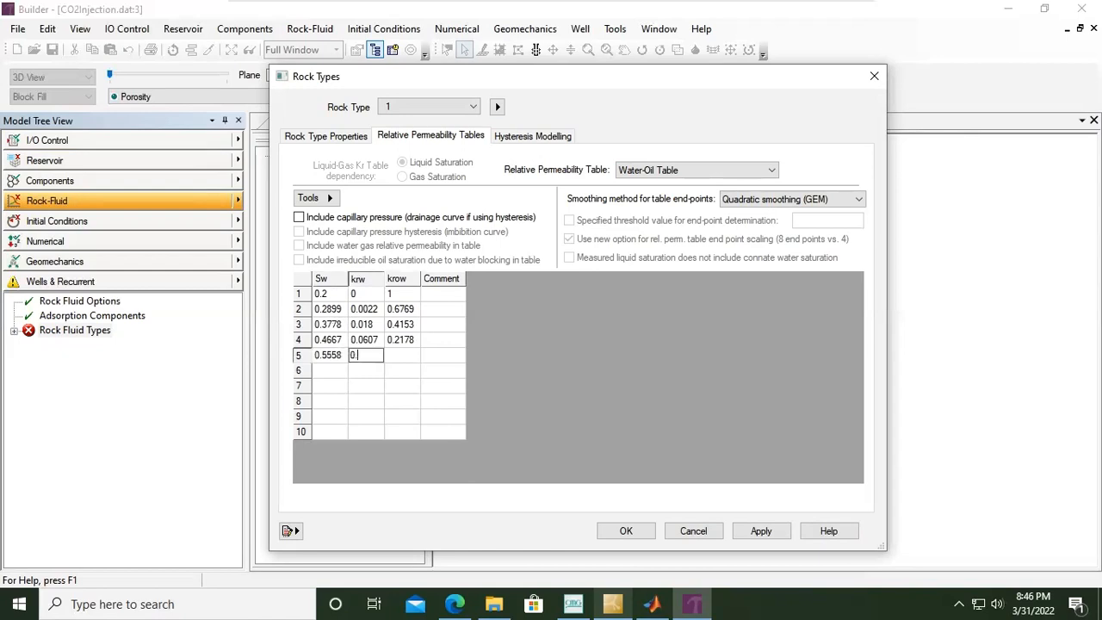
{"action": "type", "text": "0.1438"}
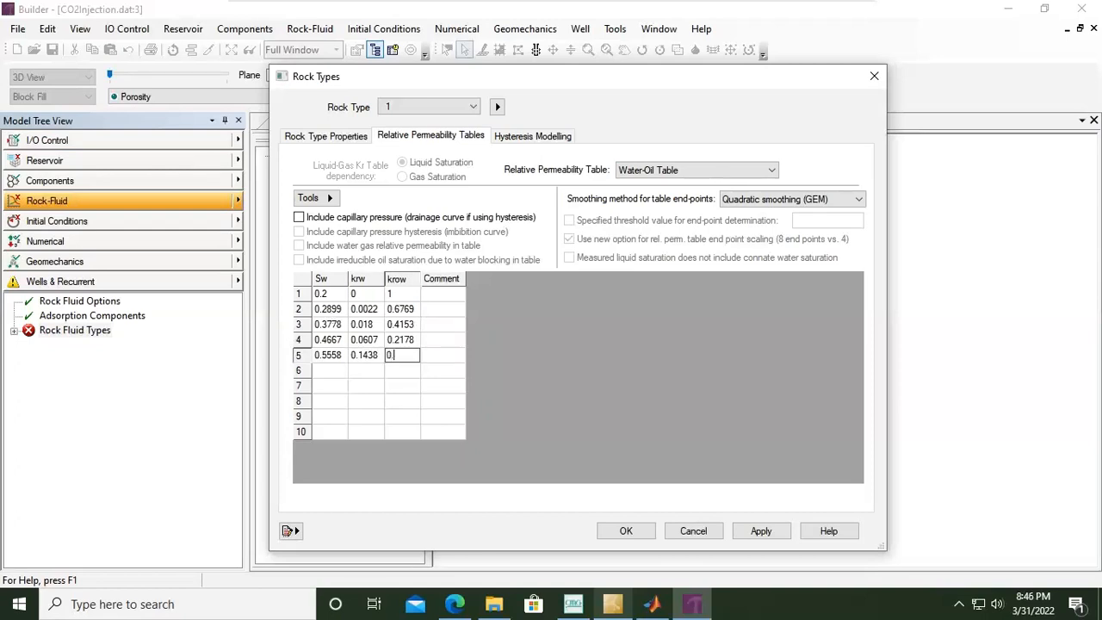
{"action": "type", "text": "0.0835"}
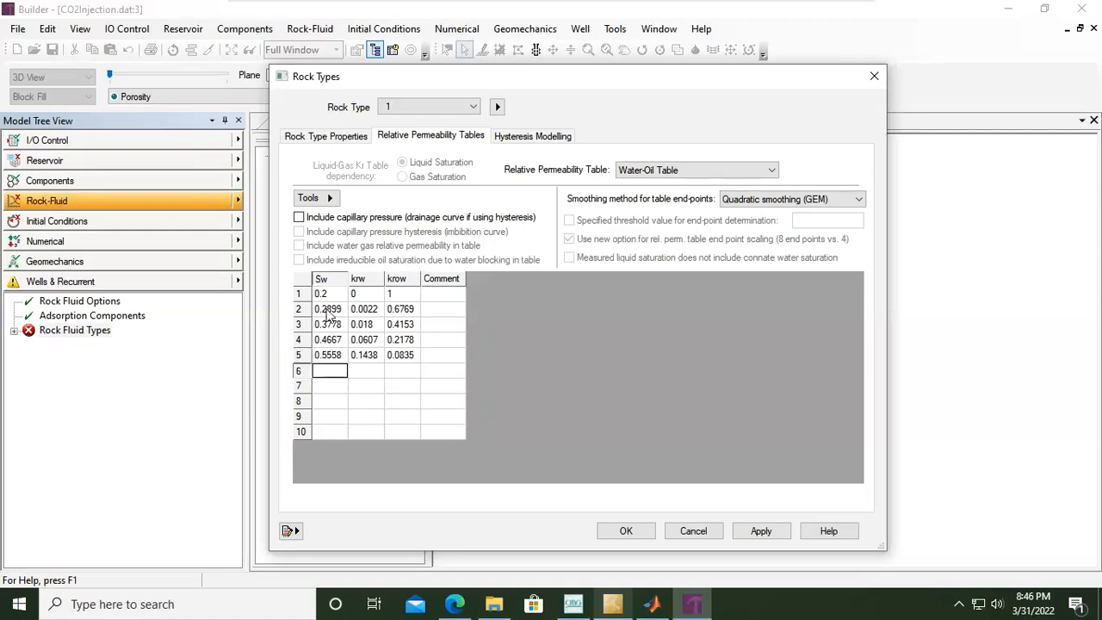
Enter Sw, krw and krow for rows 6 to 10, reaching krw 0.95 at Sw 0.9111
{"action": "type", "text": "0.6444"}
{"action": "left_click", "coordinate": [366, 370]}
{"action": "type", "text": "0.2809"}
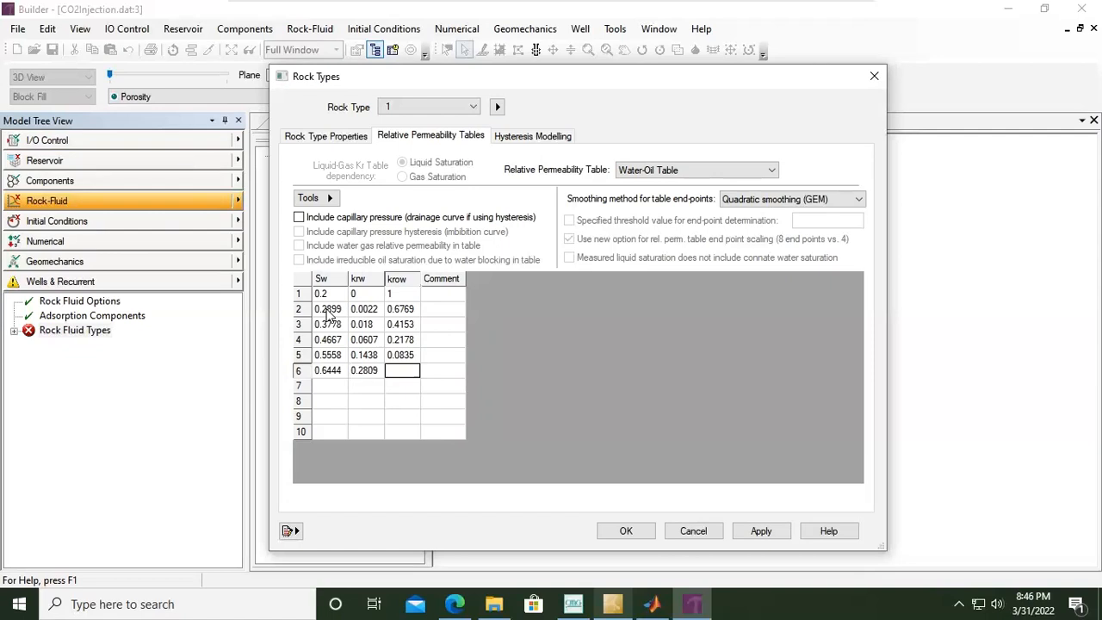
{"action": "type", "text": "0.0123"}
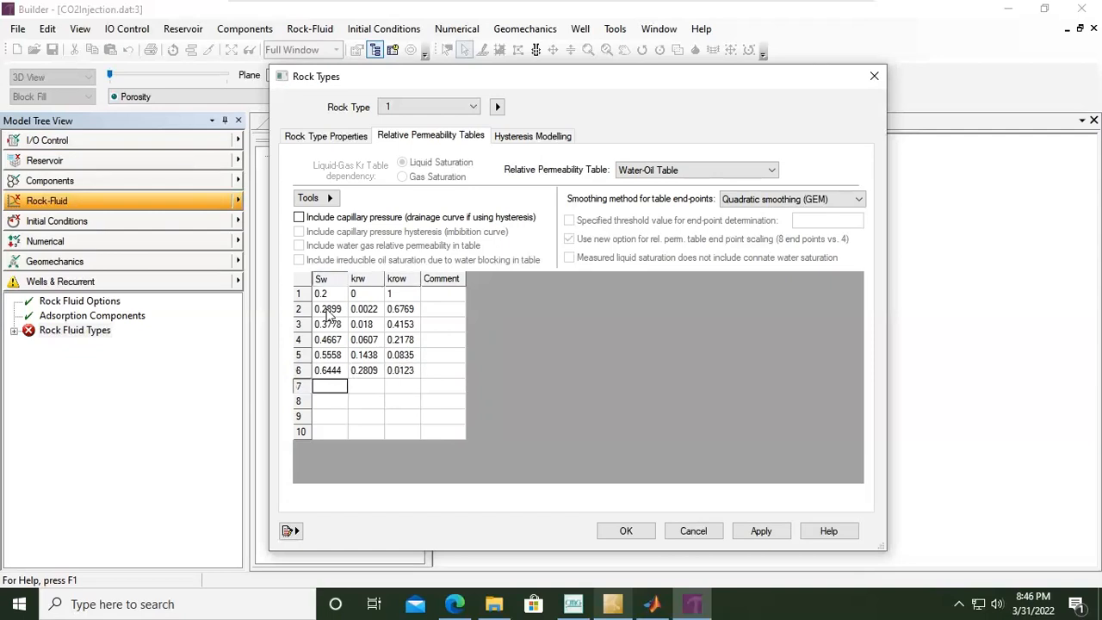
{"action": "type", "text": "0.7"}
{"action": "left_click", "coordinate": [366, 386]}
{"action": "type", "text": "0.4089"}
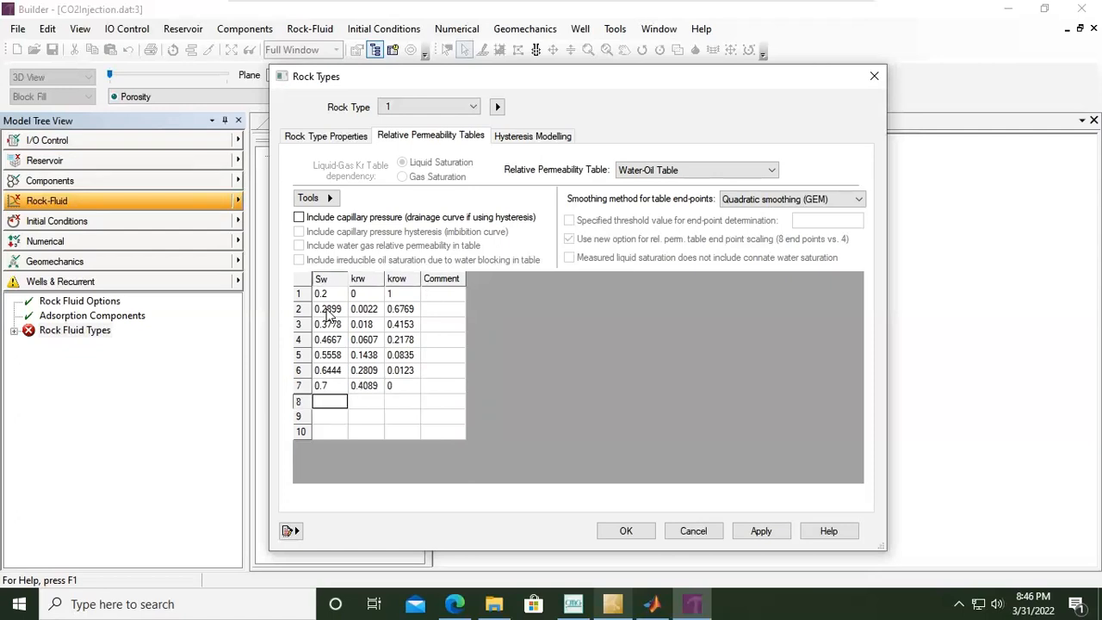
{"action": "type", "text": "0.7333"}
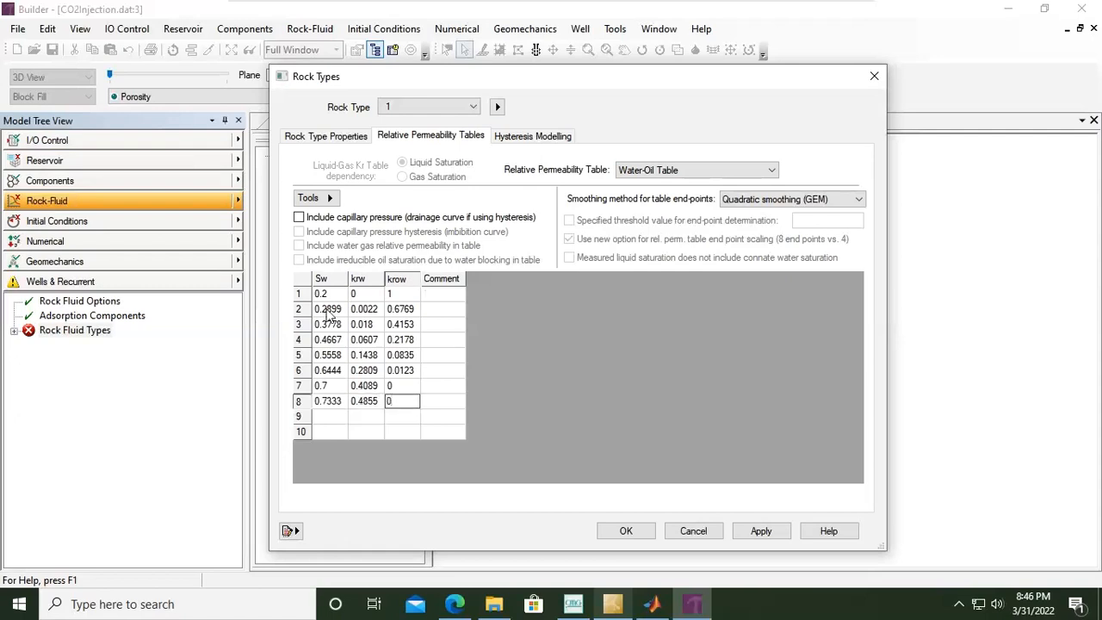
{"action": "type", "text": "0"}
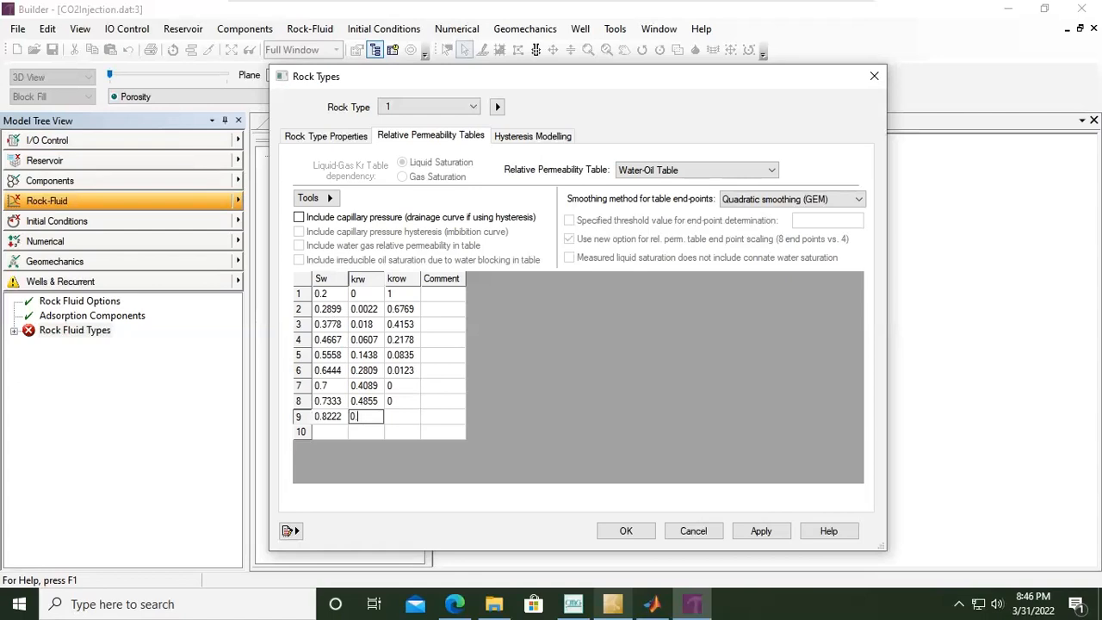
{"action": "type", "text": "0.7709"}
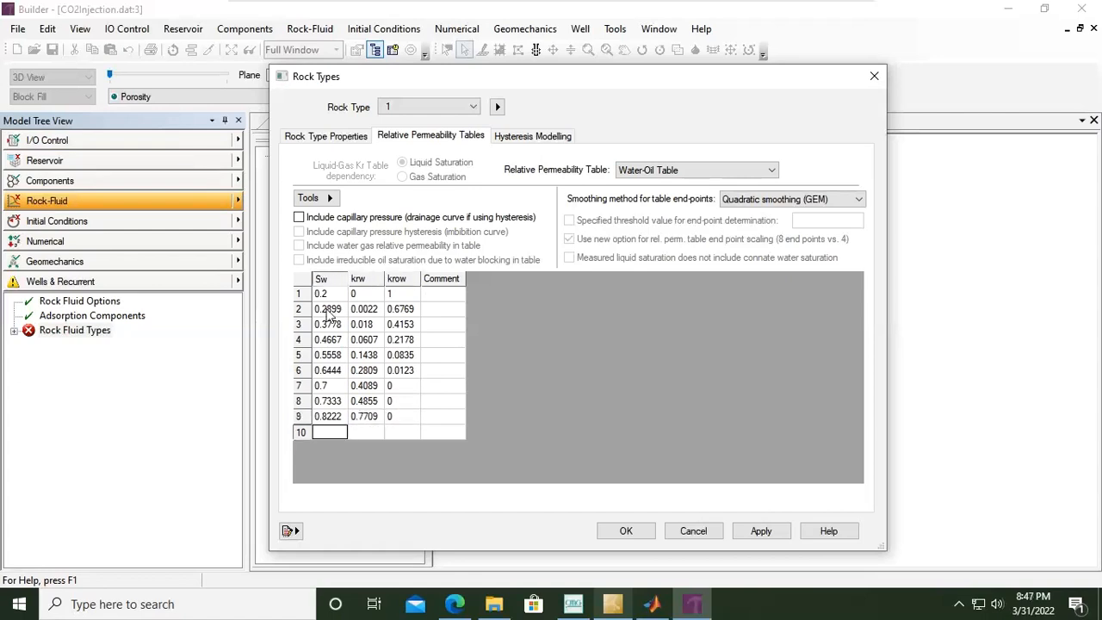
{"action": "type", "text": "0.9111"}
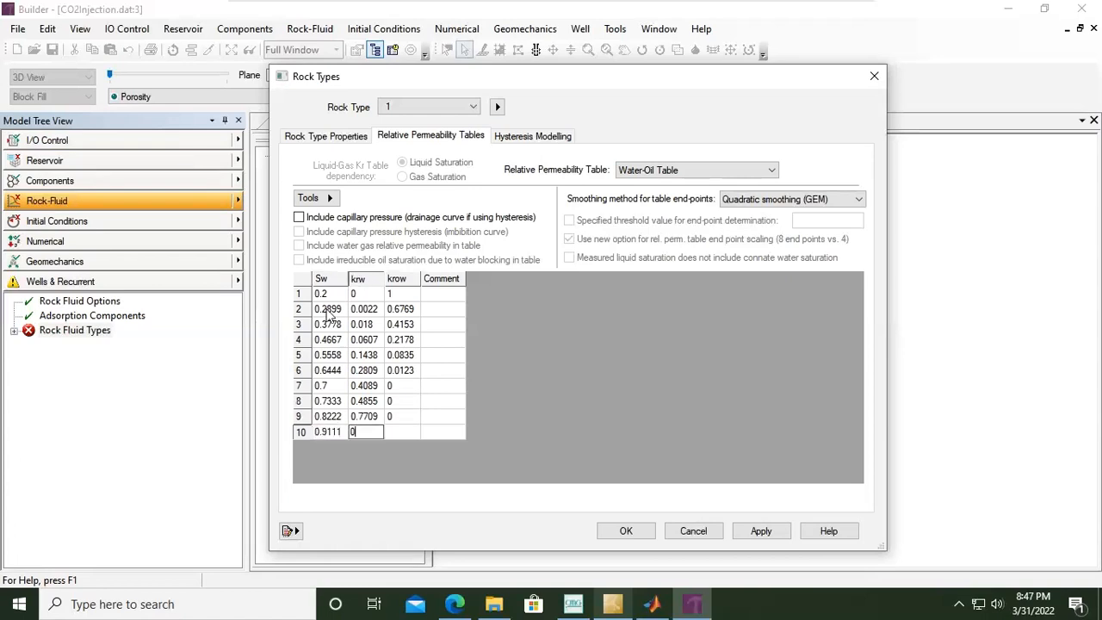
{"action": "type", "text": "0.95"}
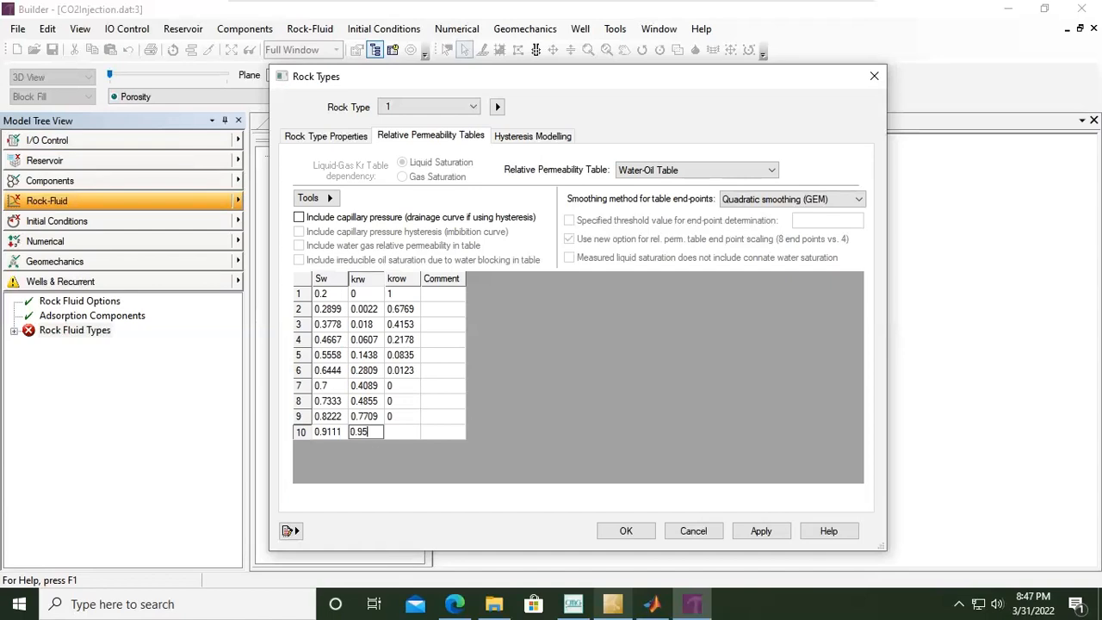
{"action": "mouse_move", "coordinate": [881, 154]}
{"action": "type", "text": "0"}
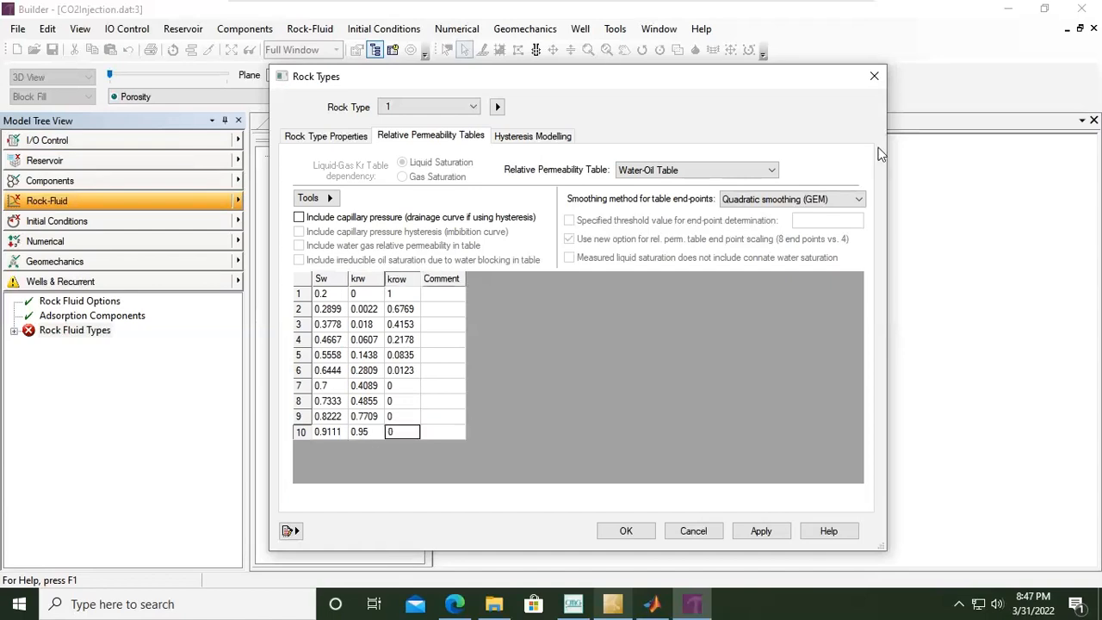
{"action": "mouse_move", "coordinate": [292, 433]}
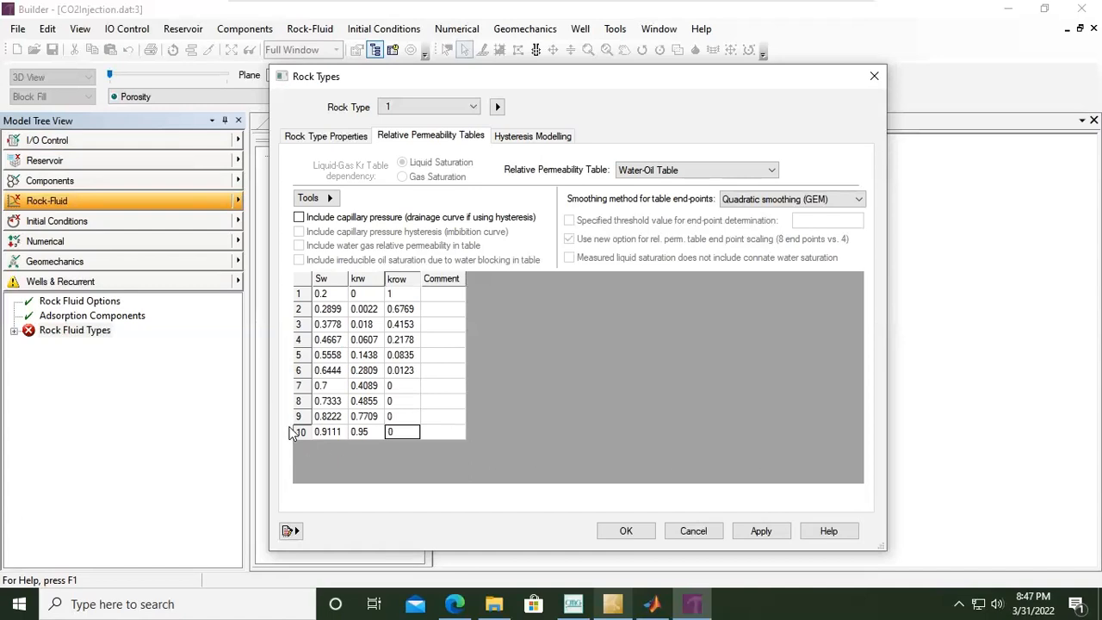
Insert an eleventh row after row 10 with Sw 1, krw 0.9999 and krow 0
{"action": "right_click", "coordinate": [327, 431]}
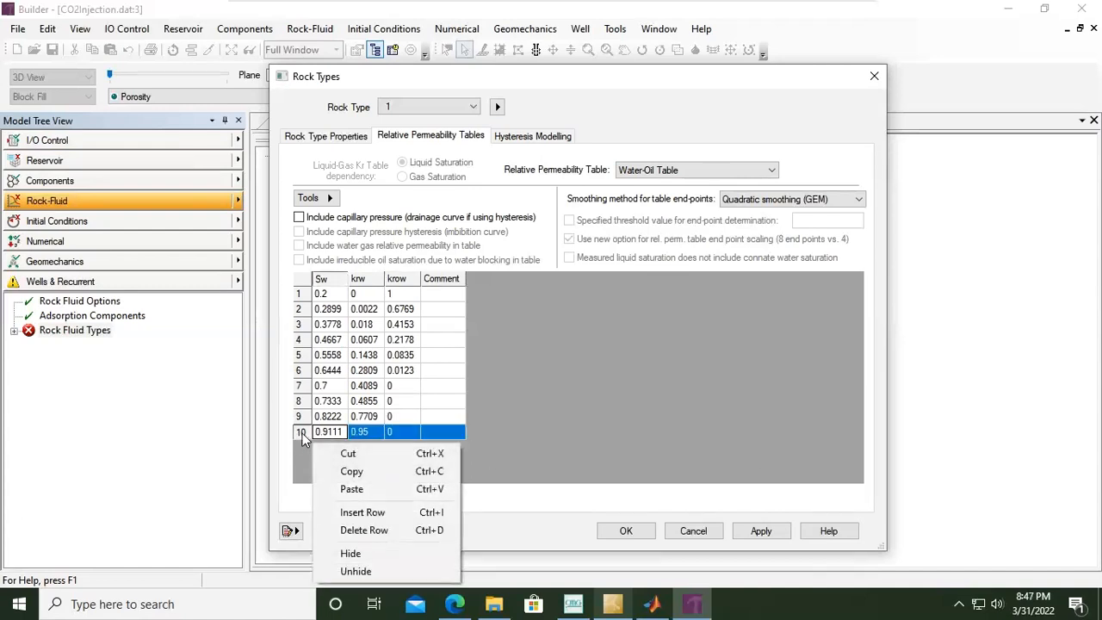
{"action": "mouse_move", "coordinate": [362, 512]}
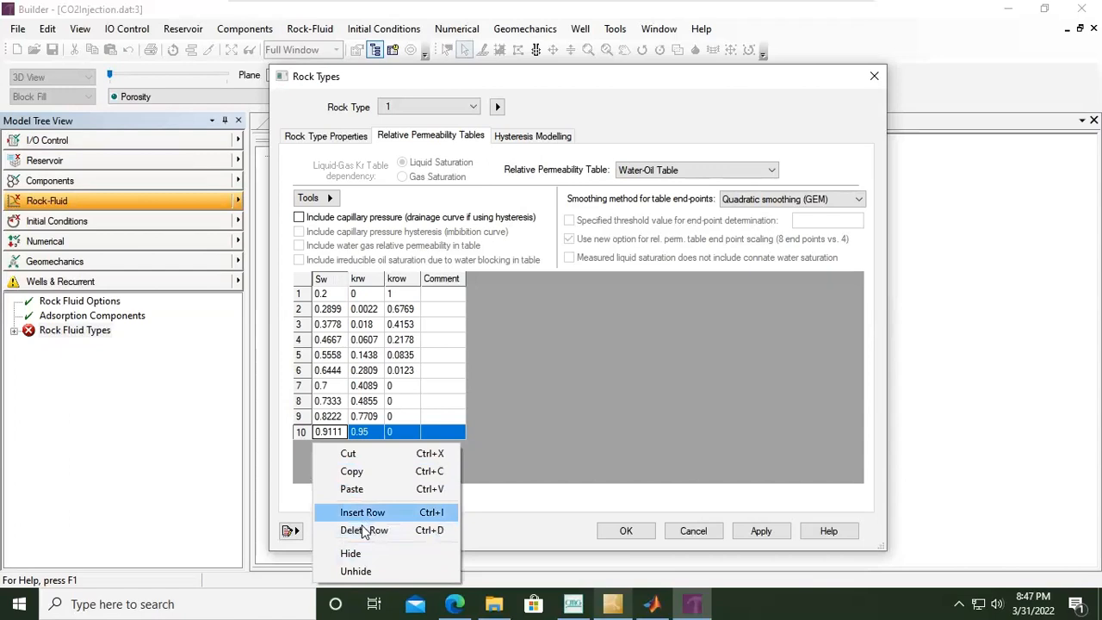
{"action": "left_click", "coordinate": [363, 512]}
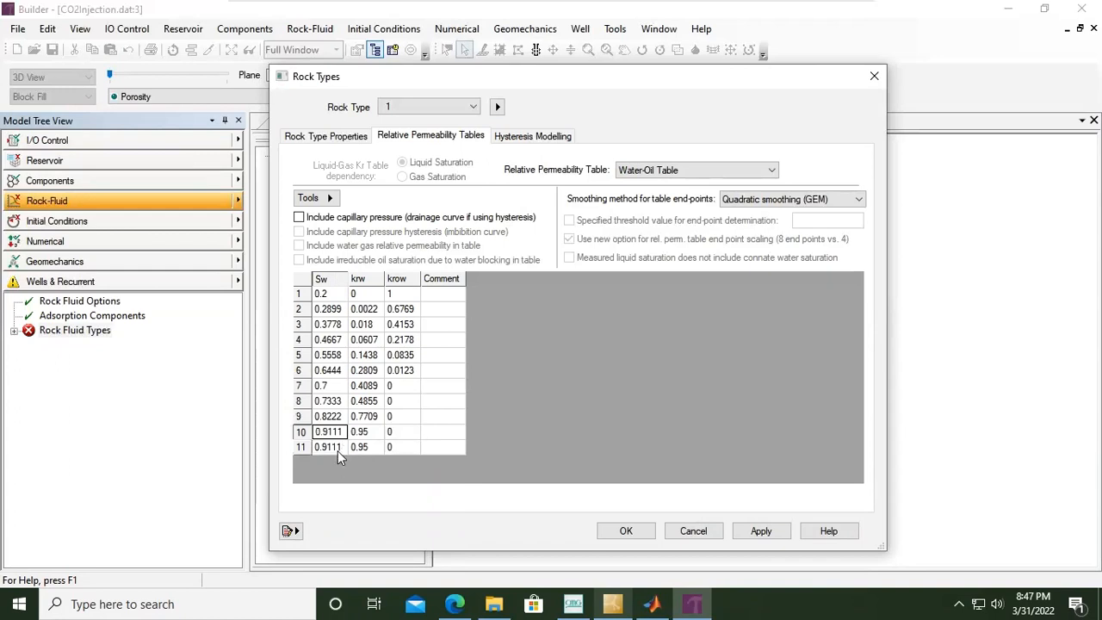
{"action": "left_click", "coordinate": [328, 447]}
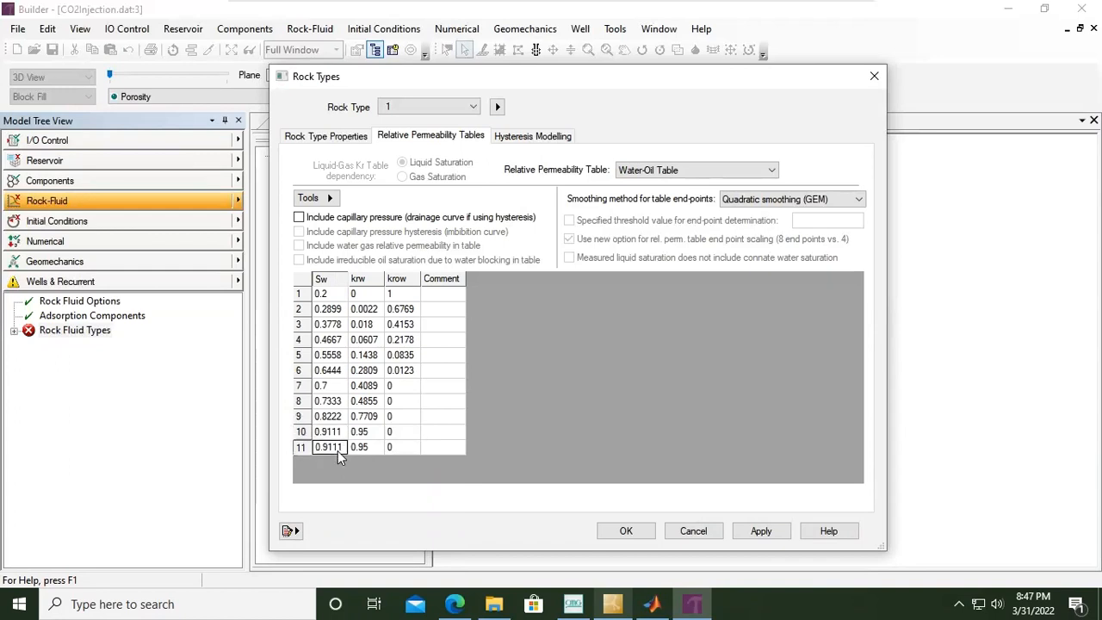
{"action": "type", "text": "1"}
{"action": "left_click", "coordinate": [367, 447]}
{"action": "type", "text": "0.9999"}
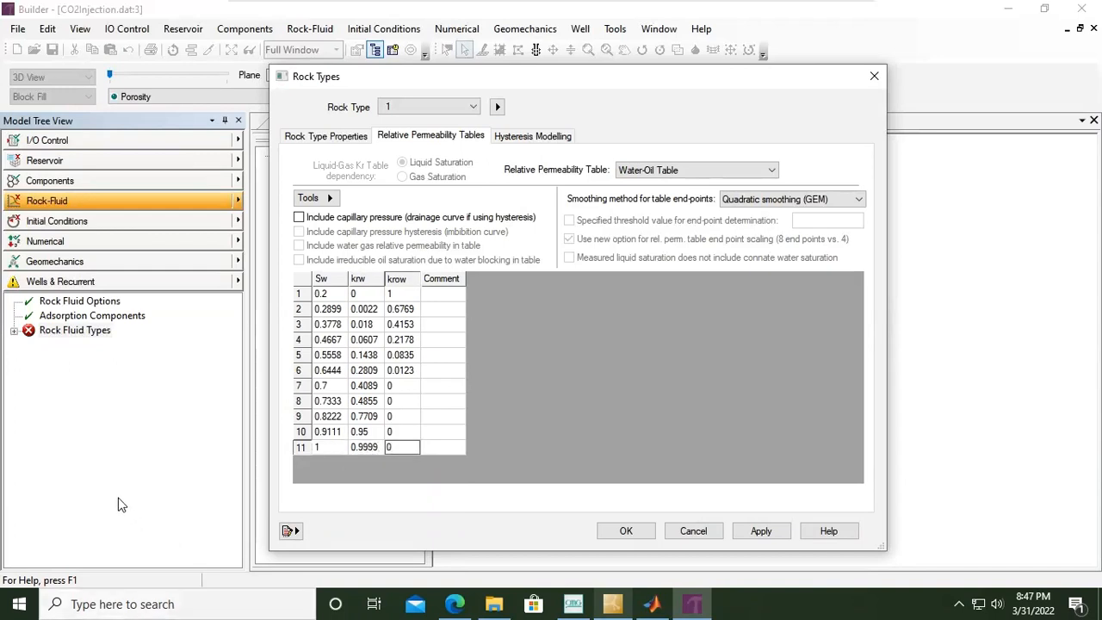
{"action": "left_click", "coordinate": [442, 324]}
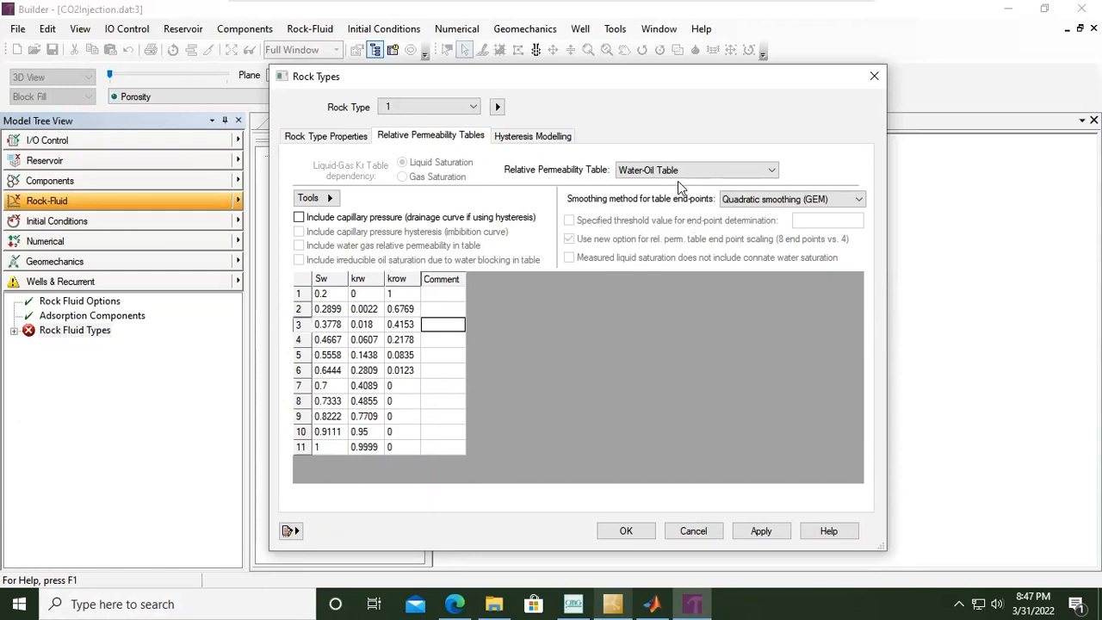
{"action": "mouse_move", "coordinate": [648, 310]}
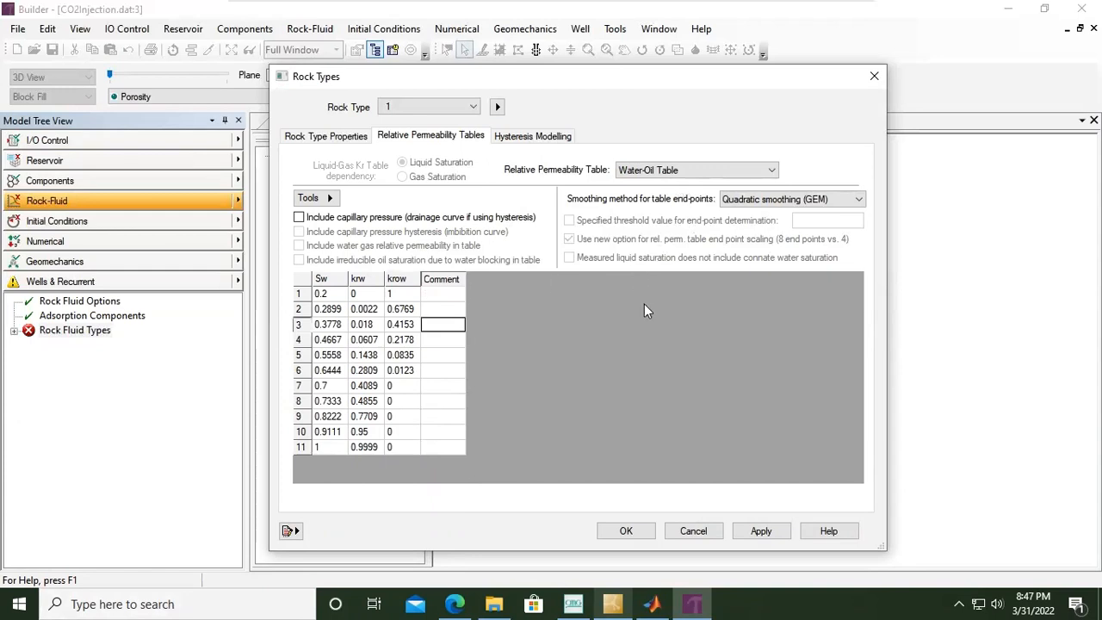
{"action": "mouse_move", "coordinate": [773, 573]}
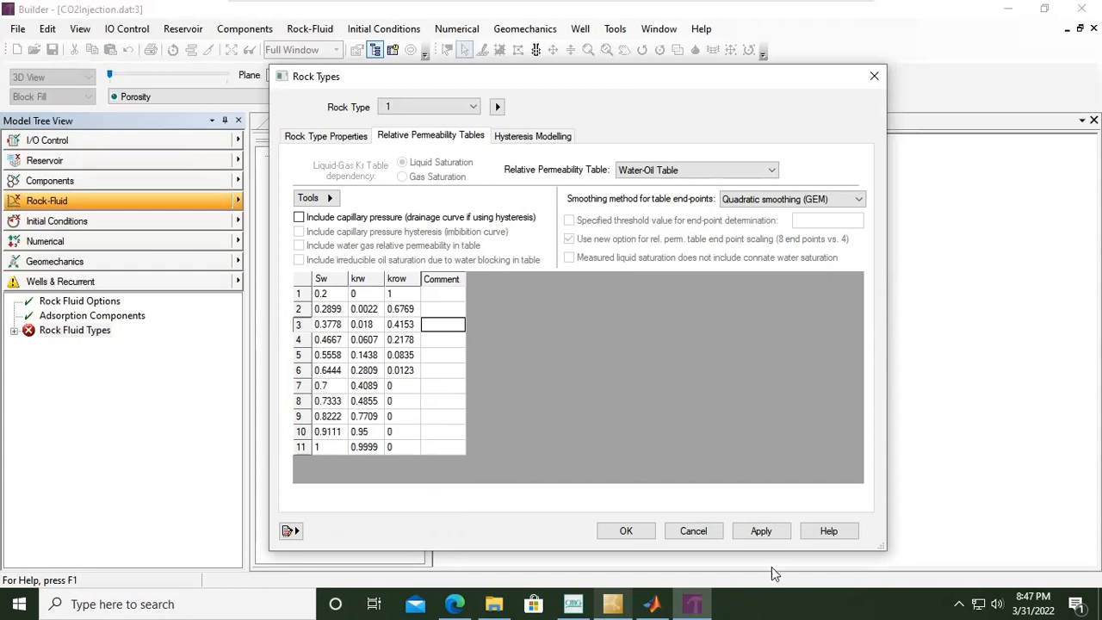
Plot krw and krow versus Sw for rock type 1's water-oil table
{"action": "left_click", "coordinate": [761, 530]}
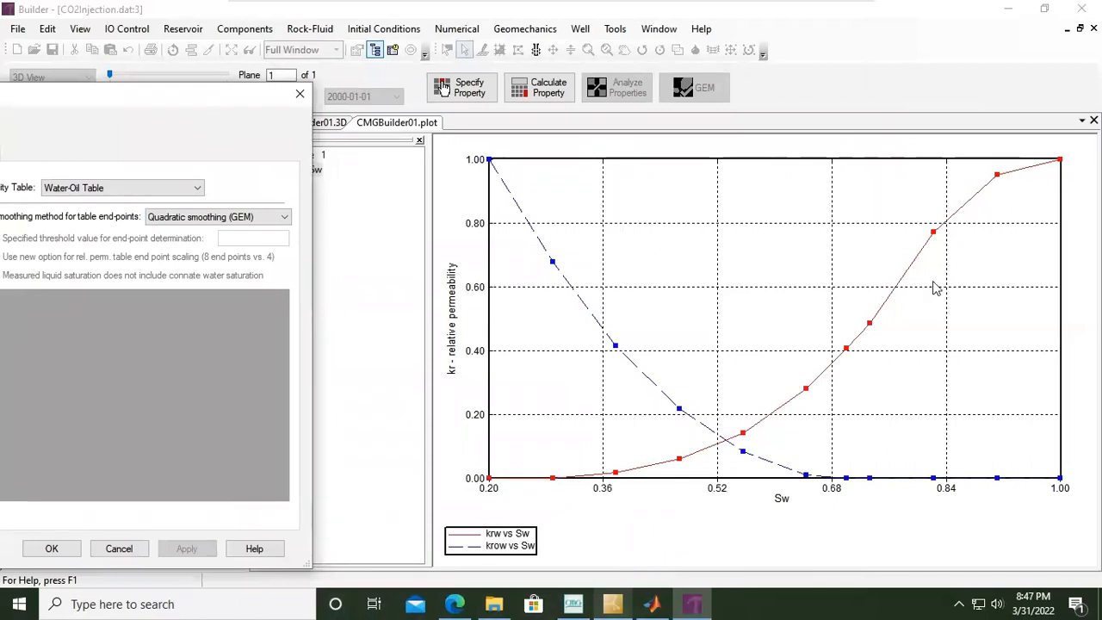
{"action": "mouse_move", "coordinate": [807, 504]}
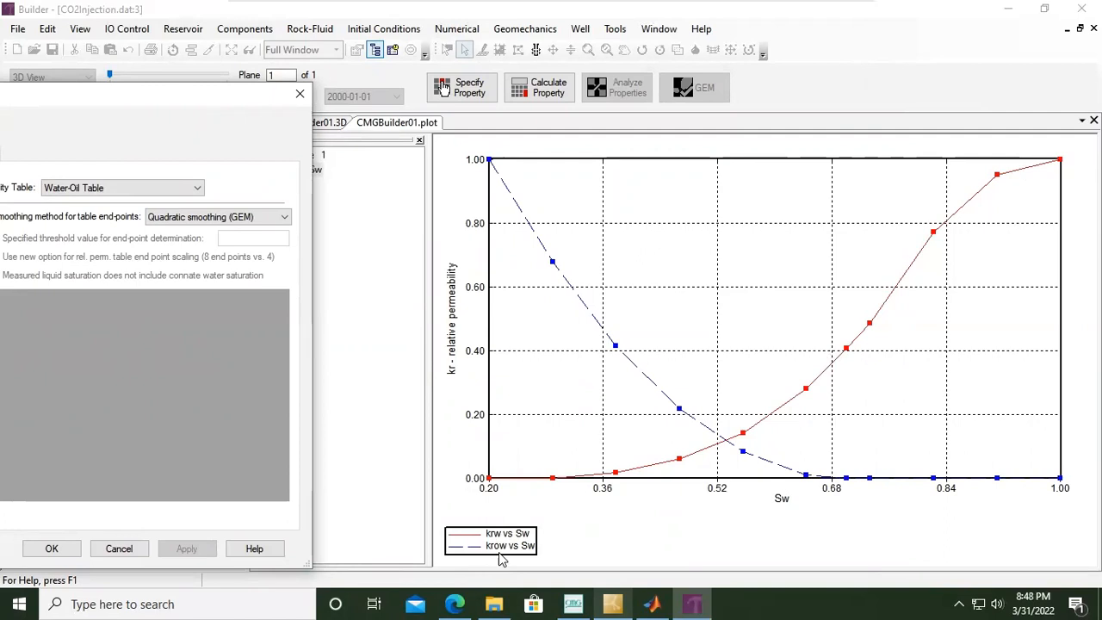
{"action": "mouse_move", "coordinate": [506, 216]}
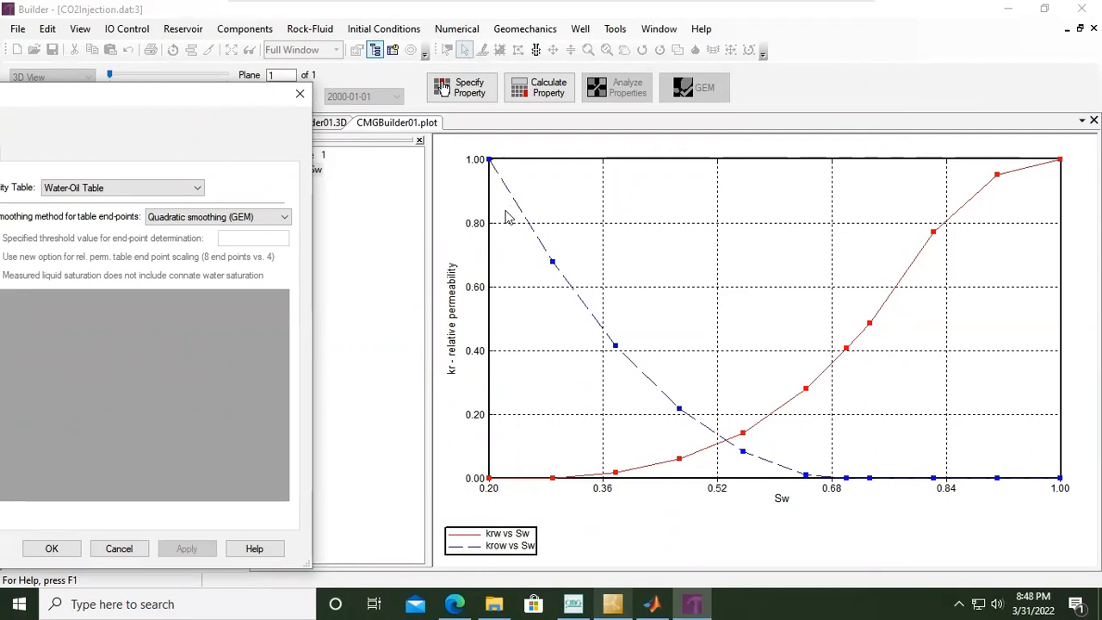
{"action": "mouse_move", "coordinate": [787, 519]}
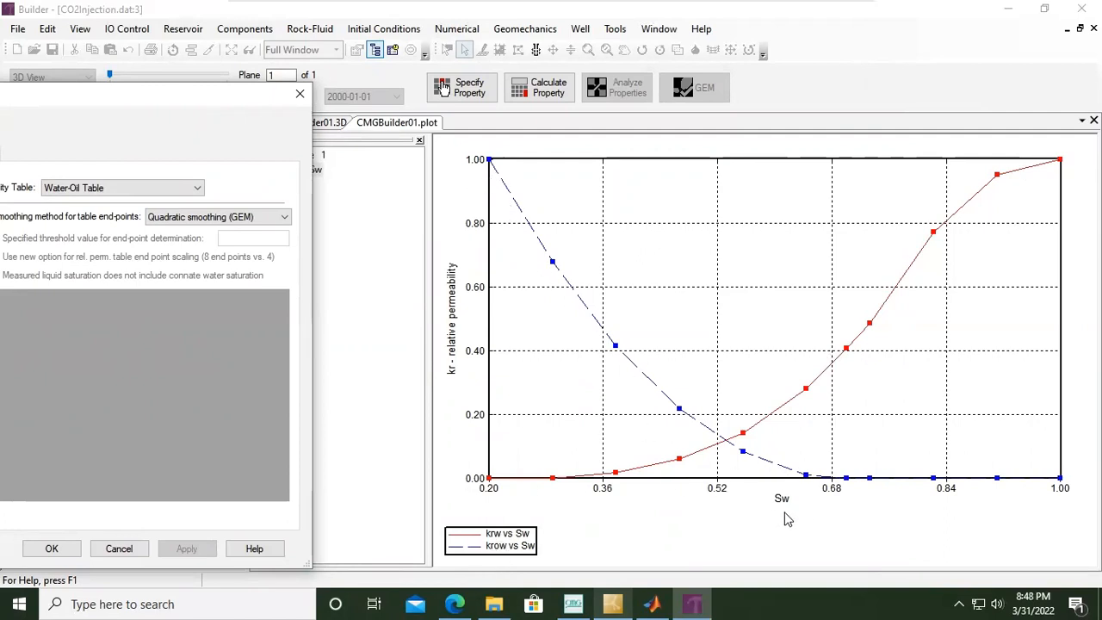
{"action": "mouse_move", "coordinate": [808, 274]}
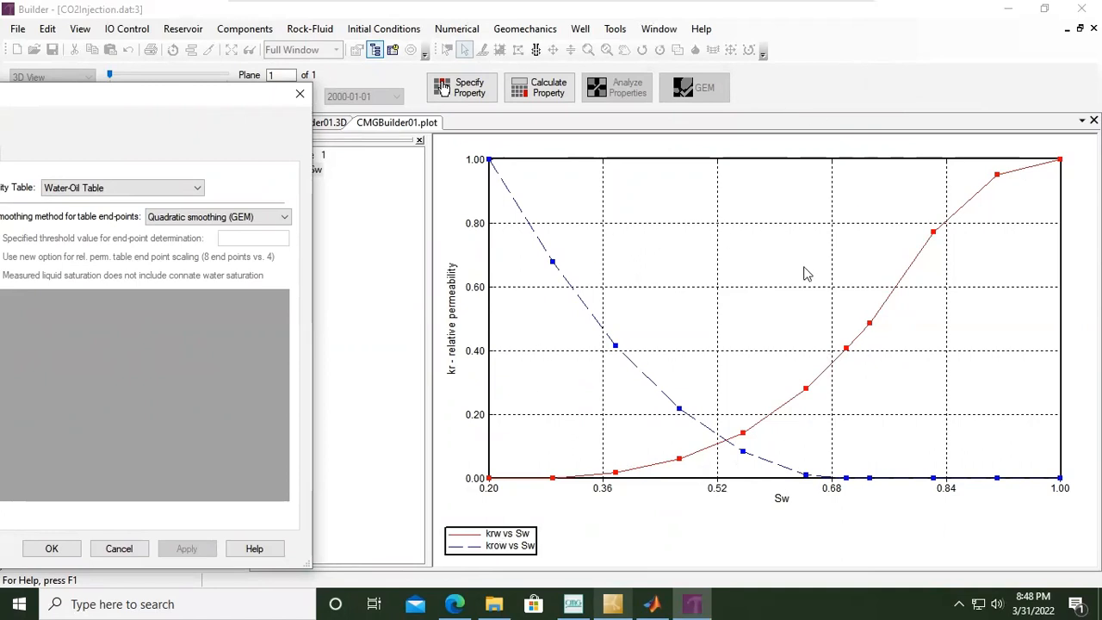
{"action": "mouse_move", "coordinate": [616, 233]}
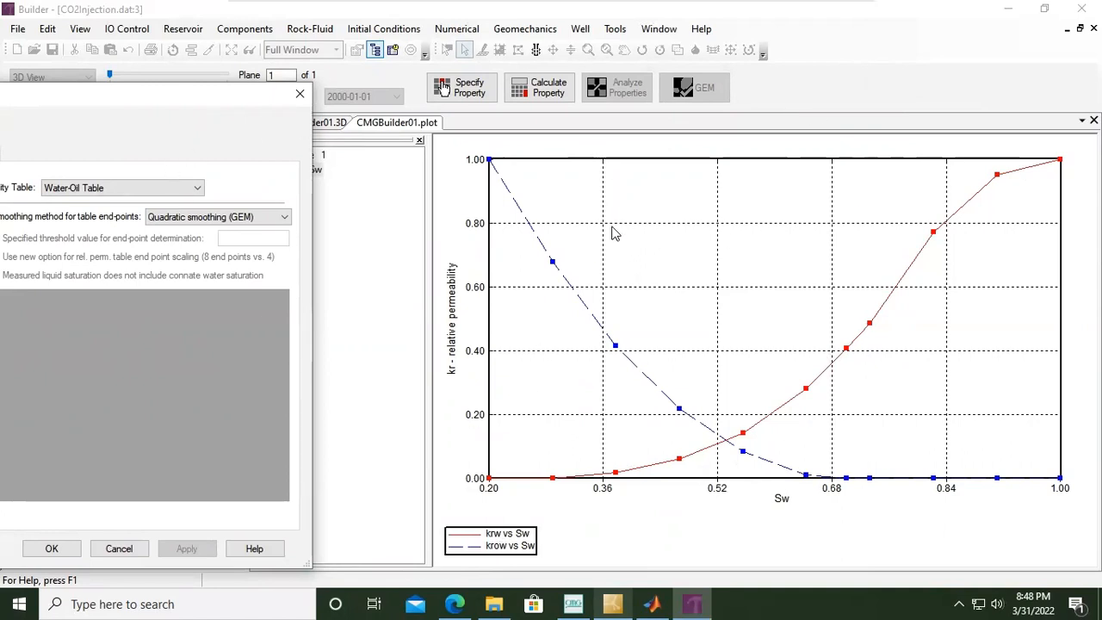
{"action": "mouse_move", "coordinate": [175, 96]}
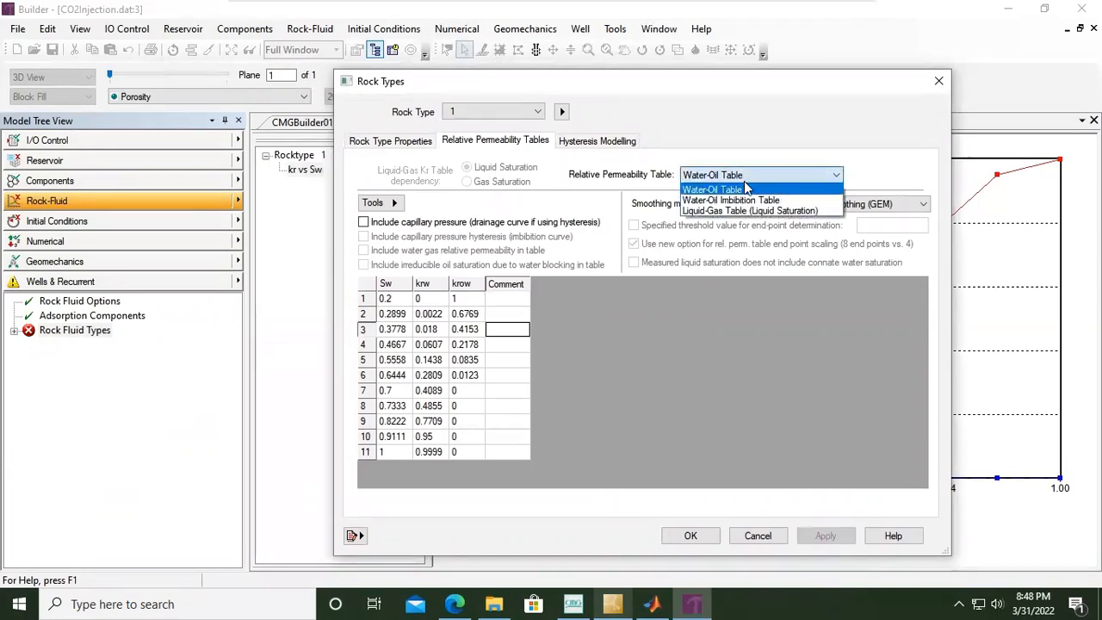
{"action": "mouse_move", "coordinate": [749, 211]}
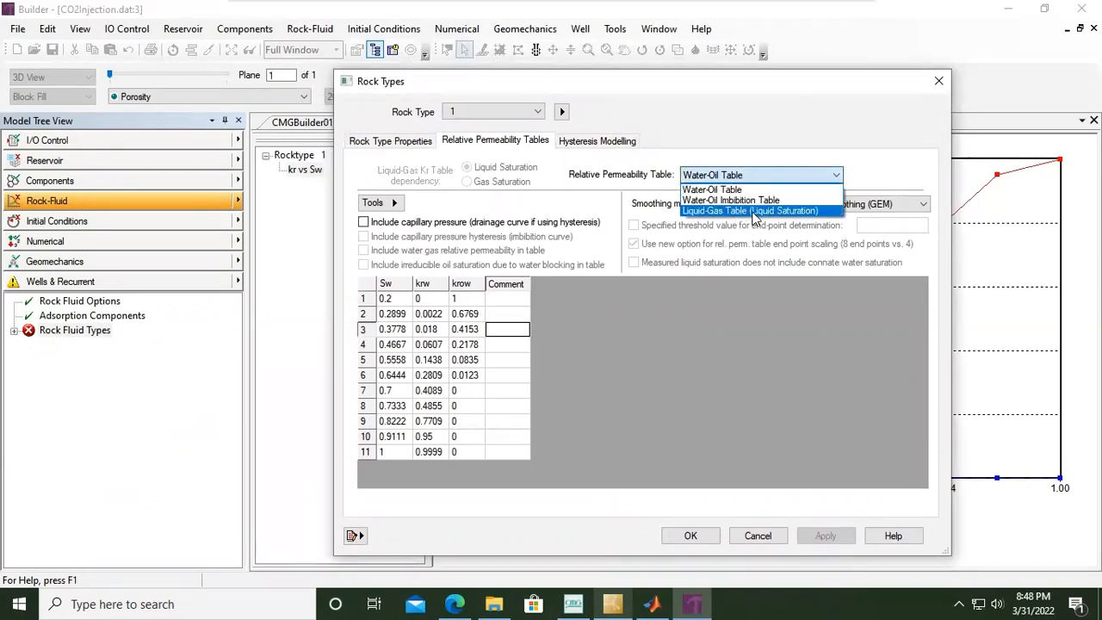
{"action": "mouse_move", "coordinate": [766, 215]}
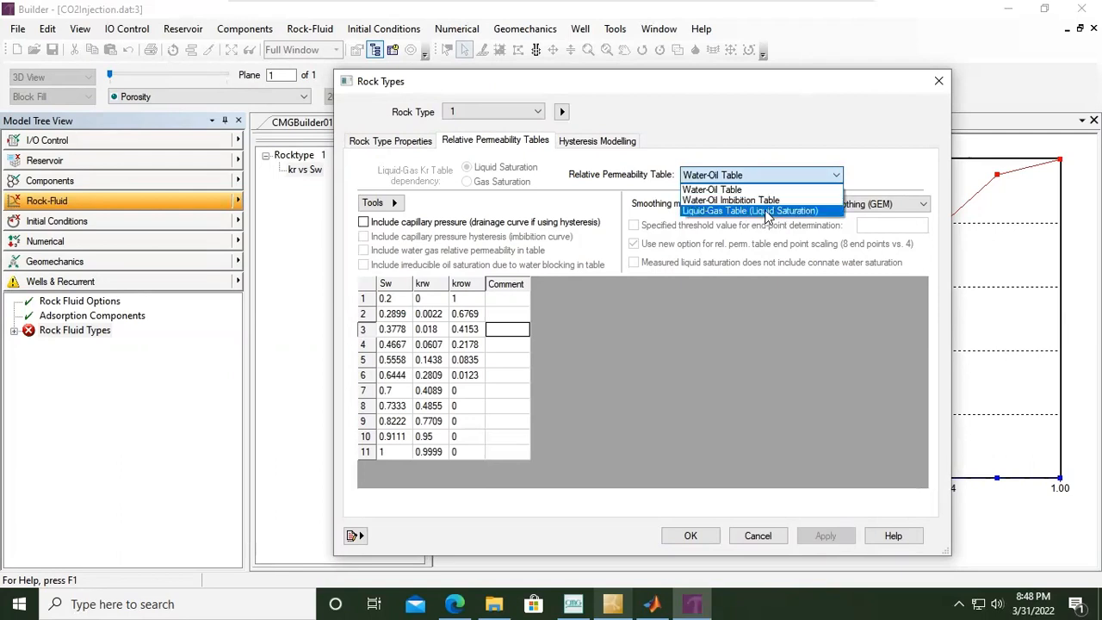